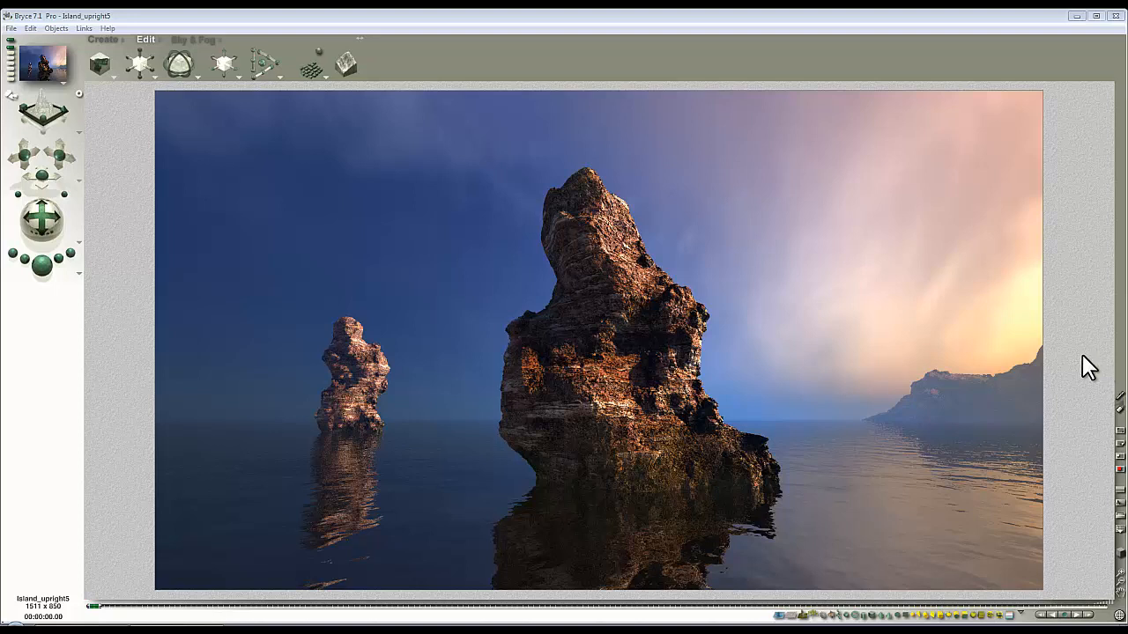
pyautogui.moveTo(617, 251)
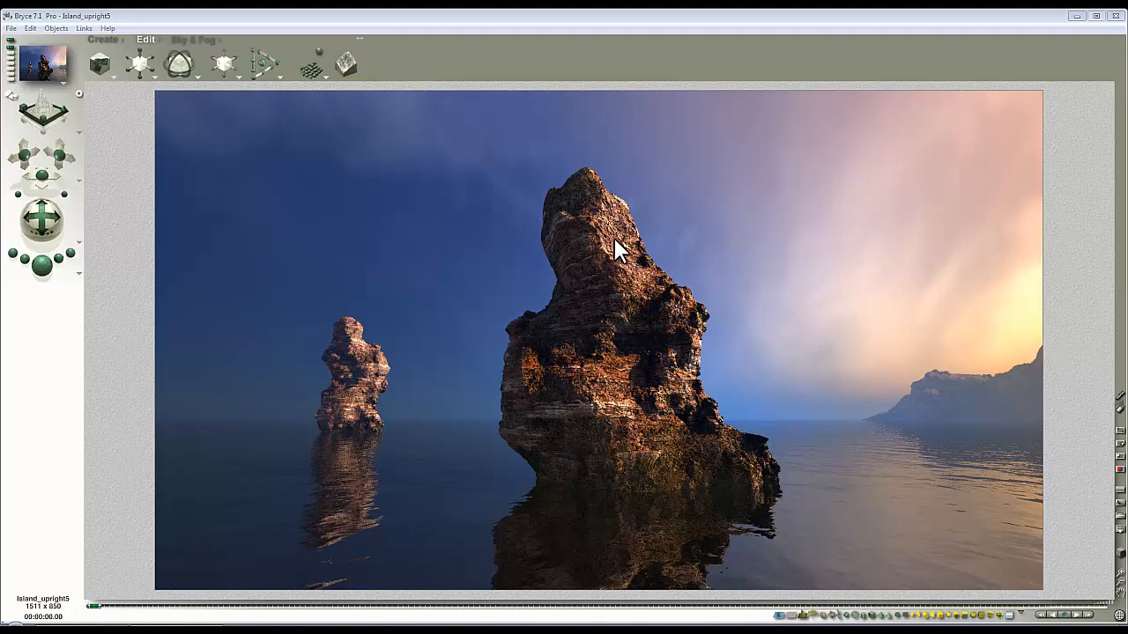
pyautogui.moveTo(317, 100)
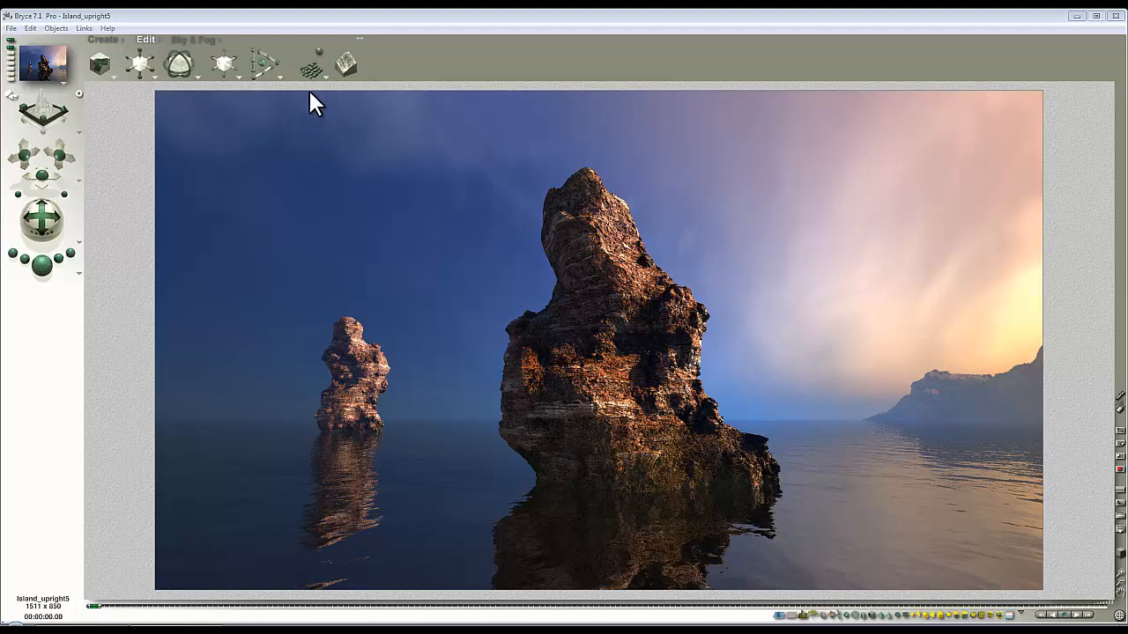
pyautogui.moveTo(333, 134)
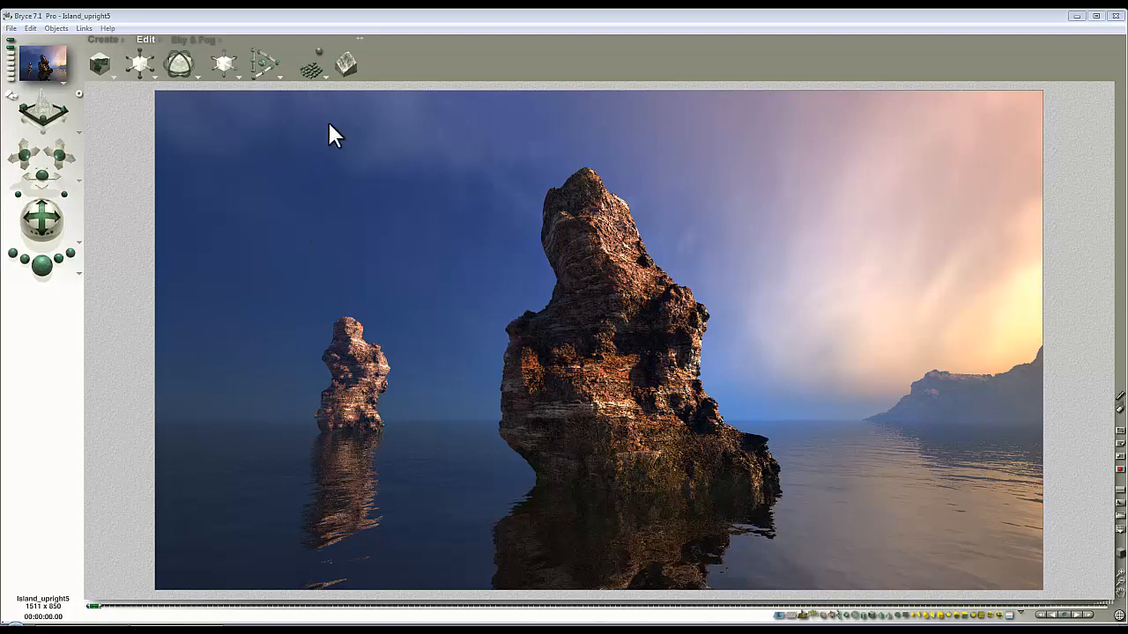
pyautogui.moveTo(535, 157)
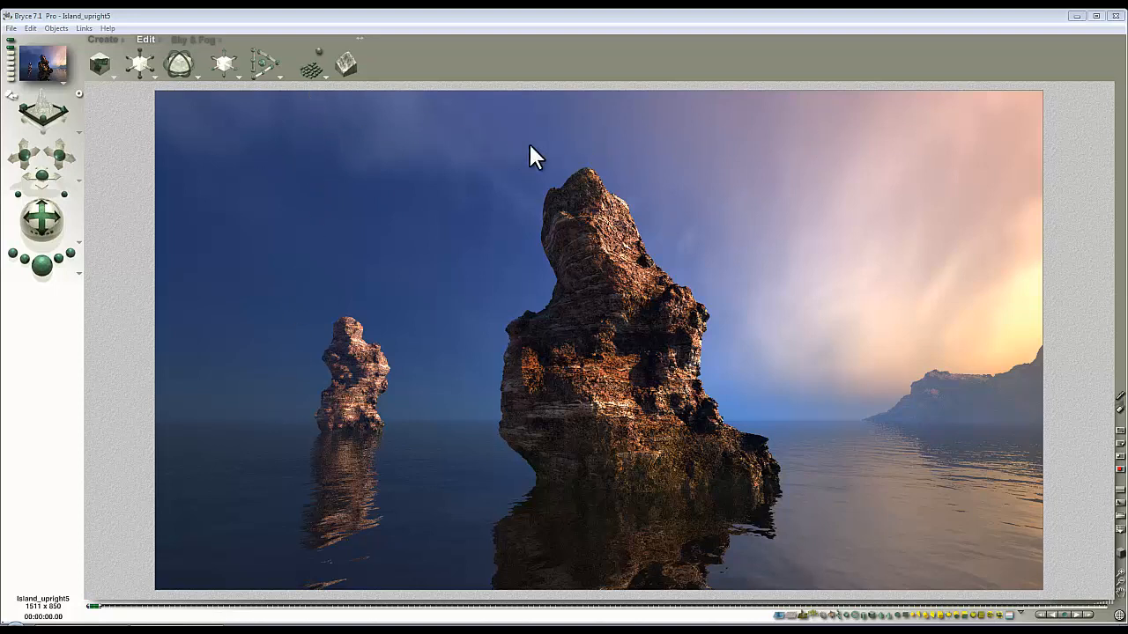
pyautogui.moveTo(640, 151)
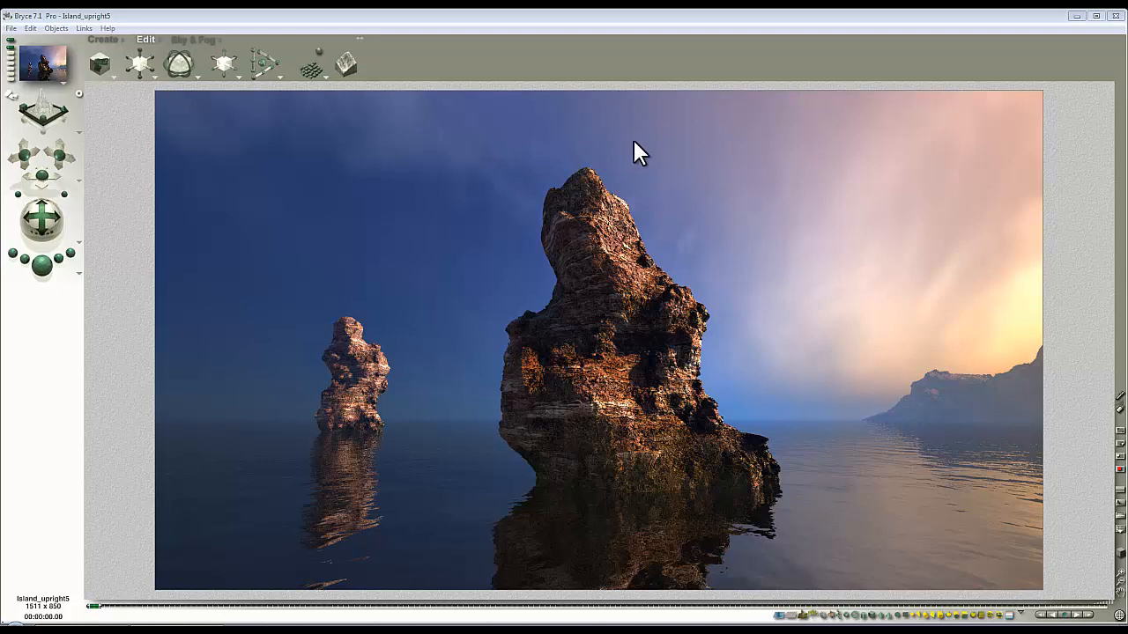
pyautogui.moveTo(1031, 333)
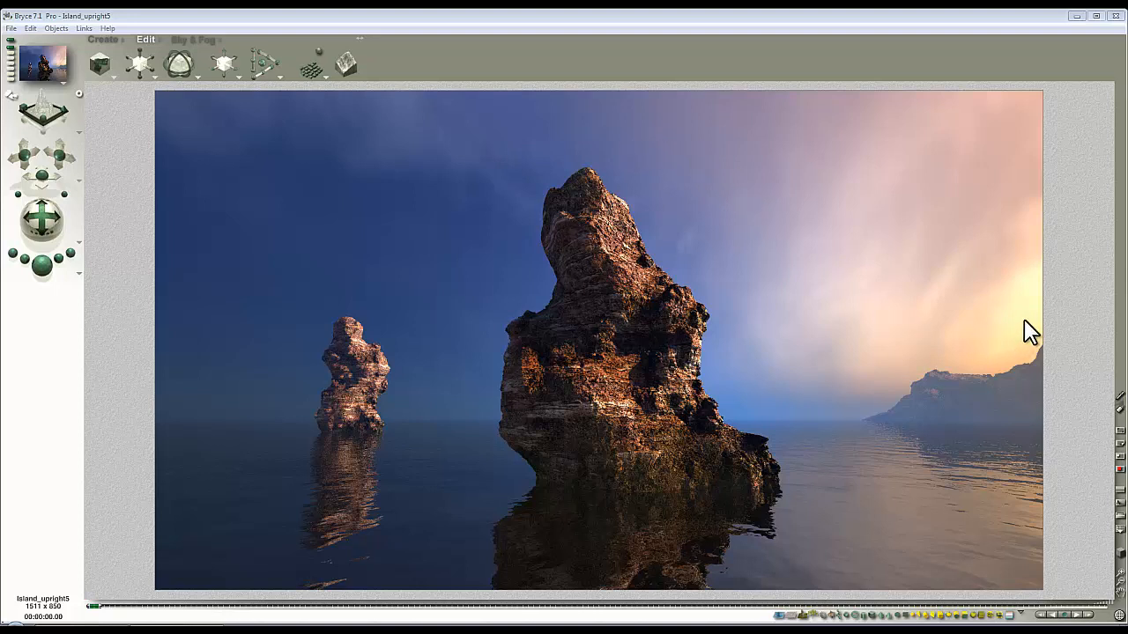
pyautogui.moveTo(941, 310)
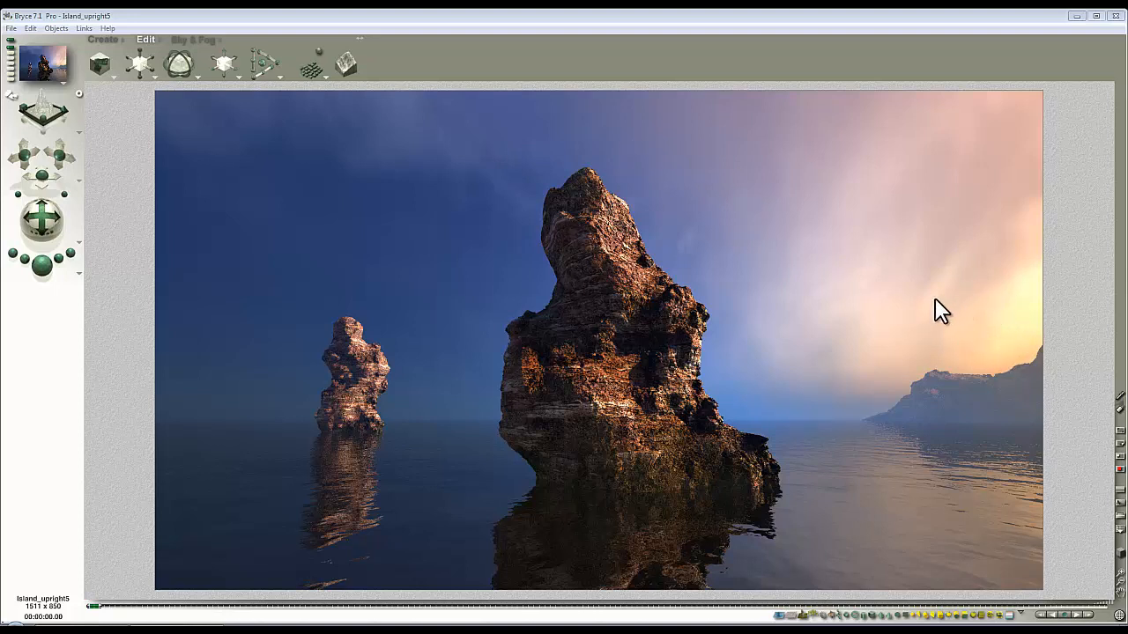
pyautogui.moveTo(773, 263)
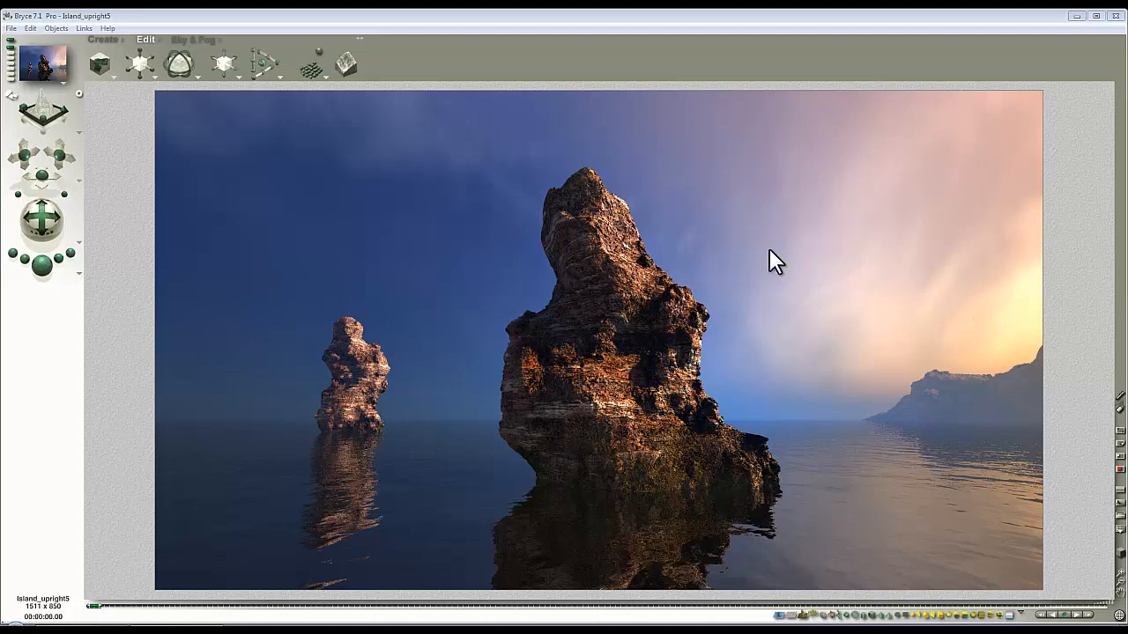
pyautogui.moveTo(391, 251)
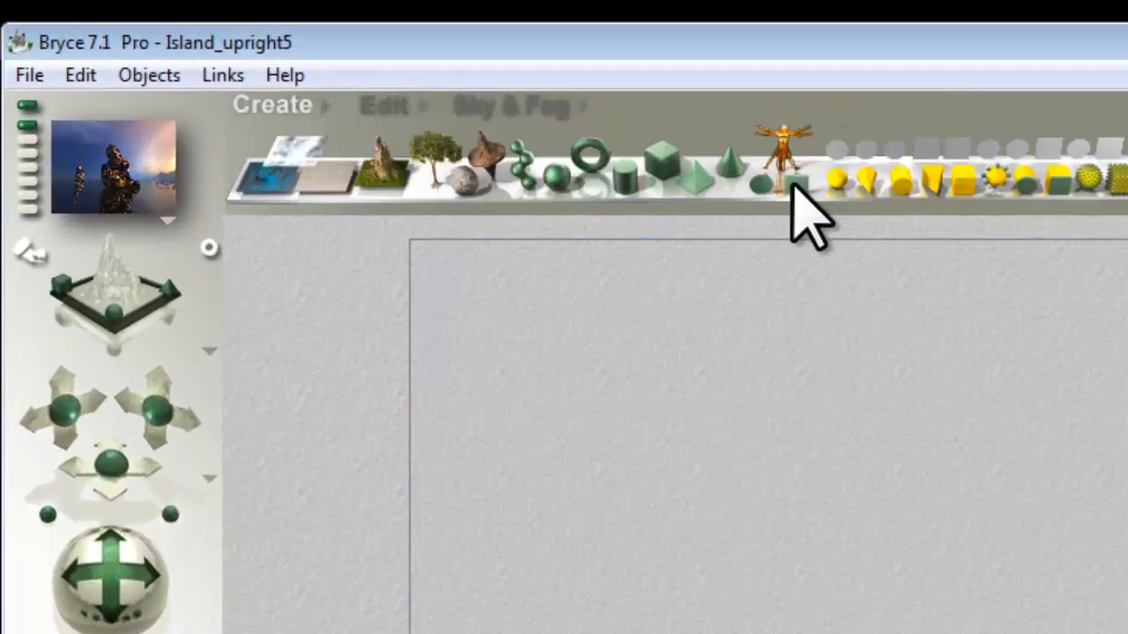
# Add a 2D Face primitive to the island scene and view it from above
pyautogui.click(793, 180)
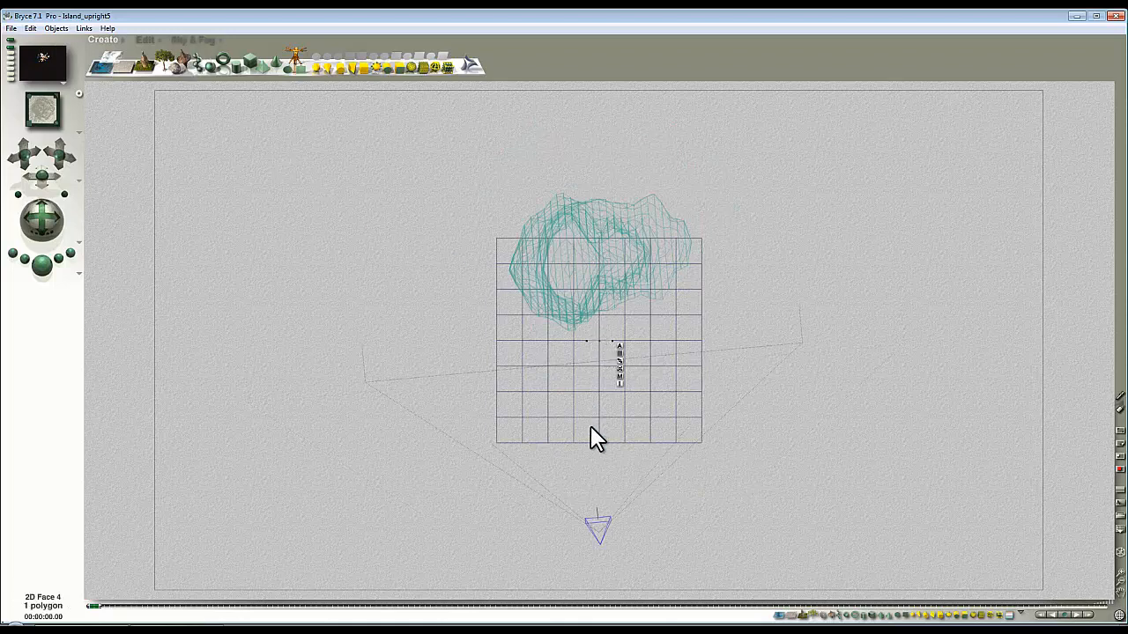
pyautogui.click(193, 39)
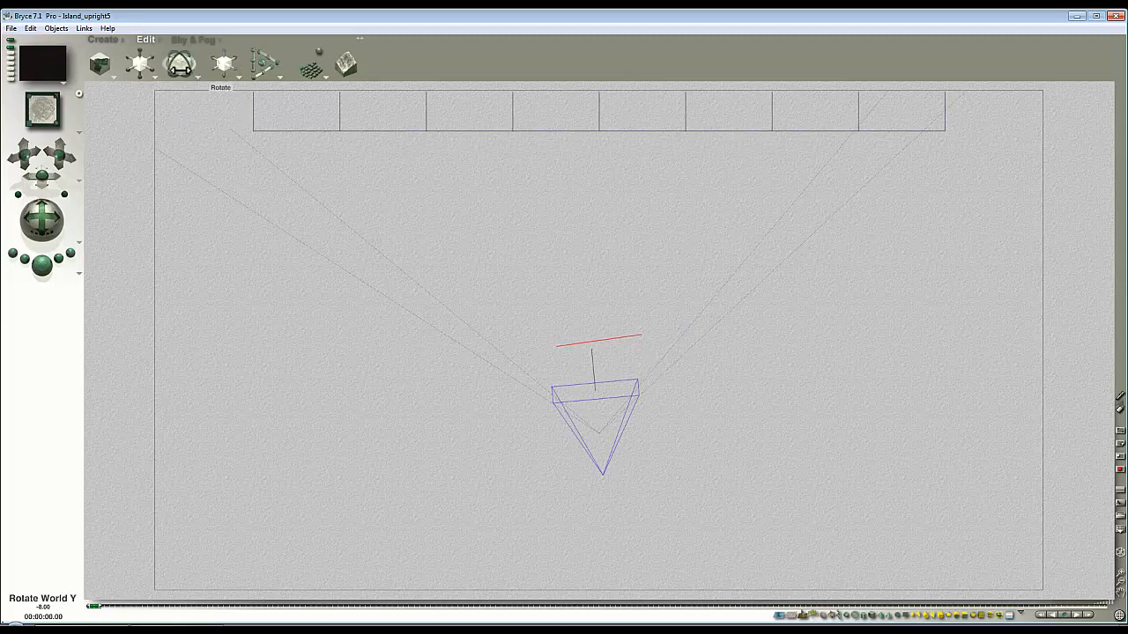
# Select the flat 2D face and return to looking through the camera at it
pyautogui.click(600, 342)
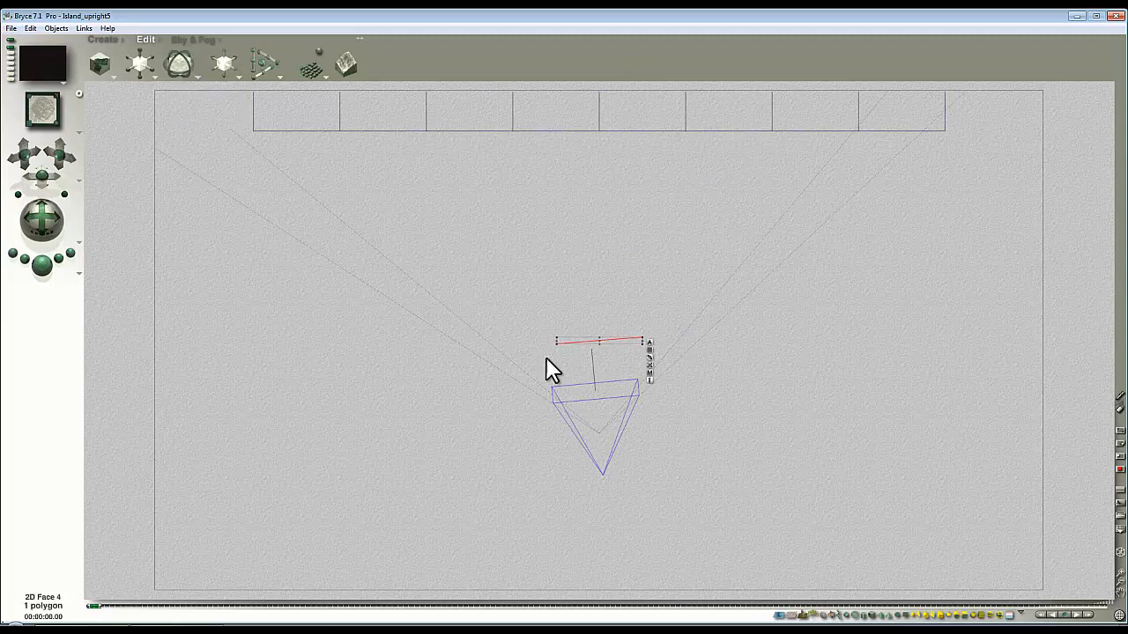
pyautogui.moveTo(608, 352)
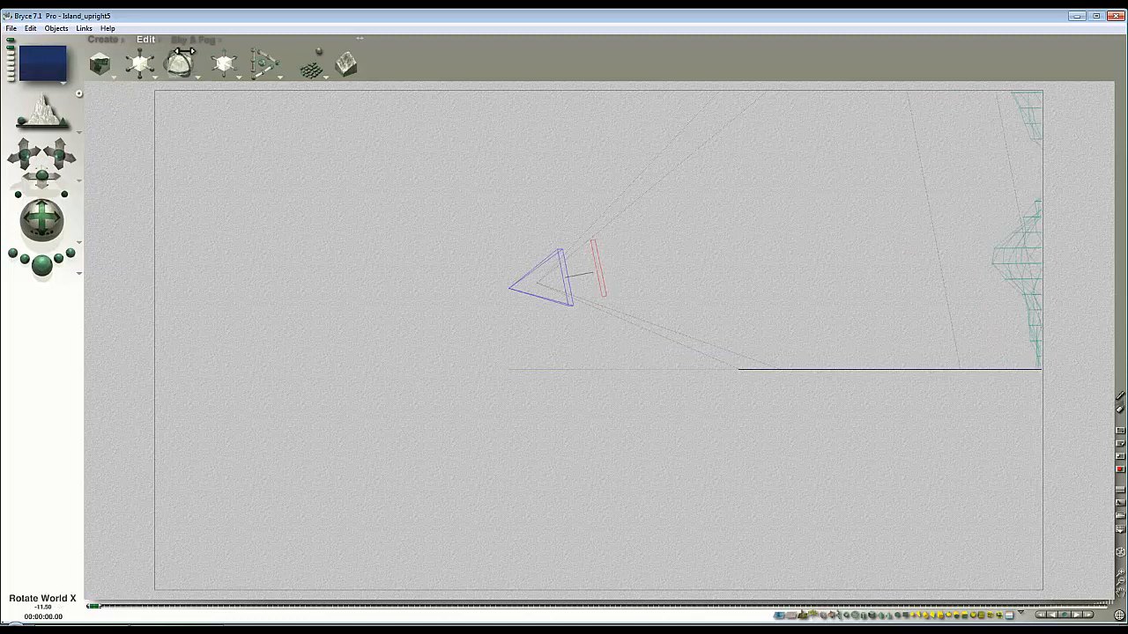
pyautogui.click(602, 273)
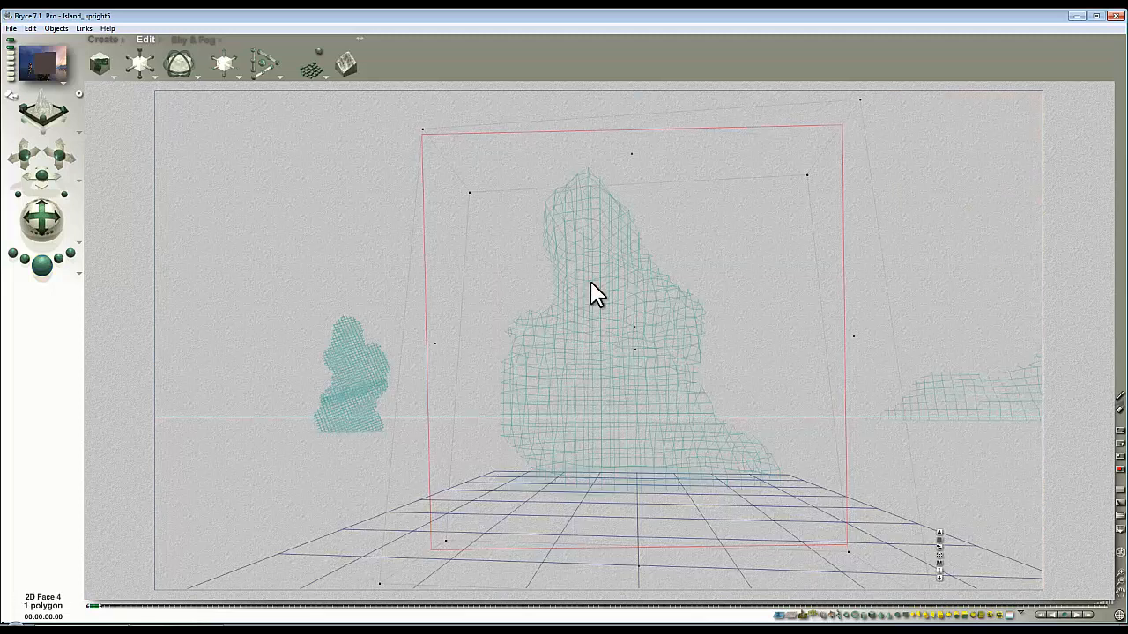
# Resize the 2D face so it extends past the render frame vertically
pyautogui.click(180, 64)
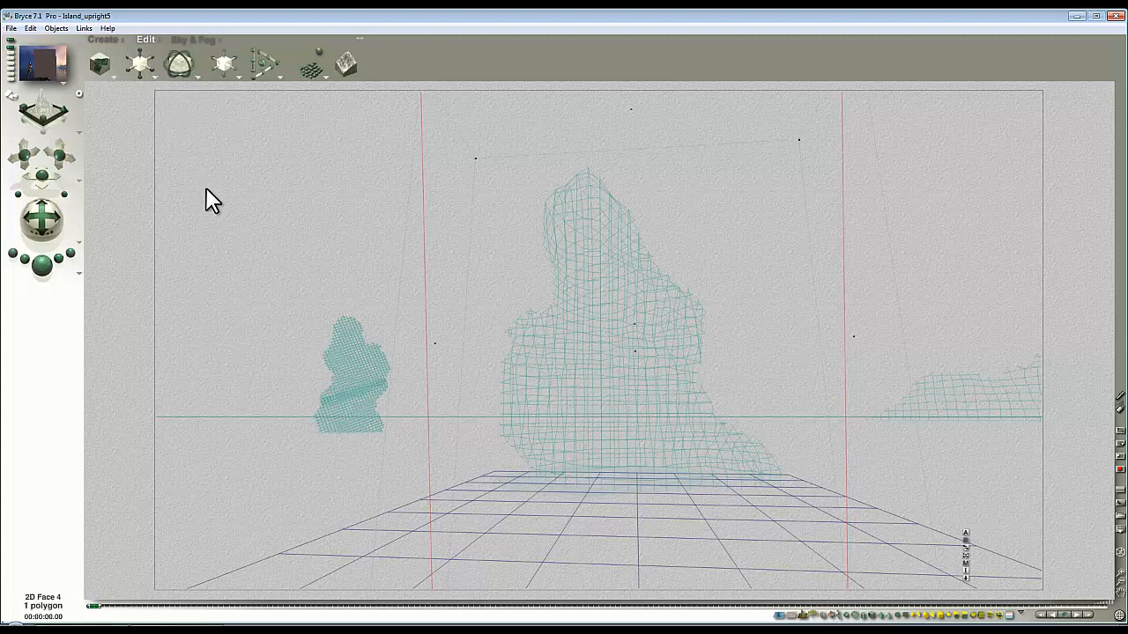
pyautogui.moveTo(218, 220)
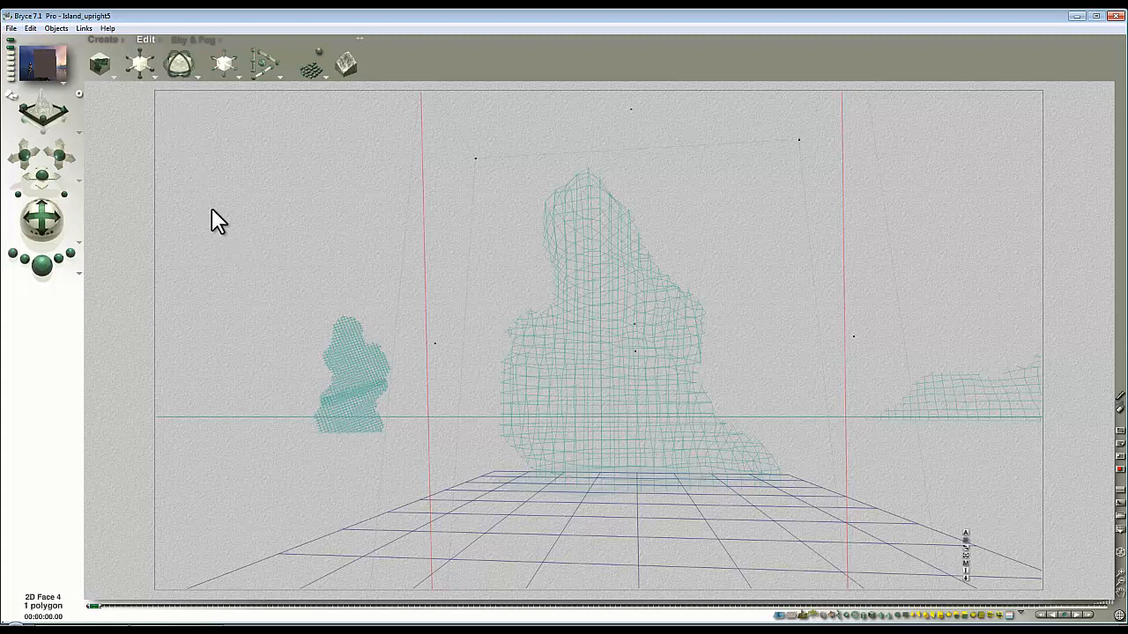
pyautogui.moveTo(749, 387)
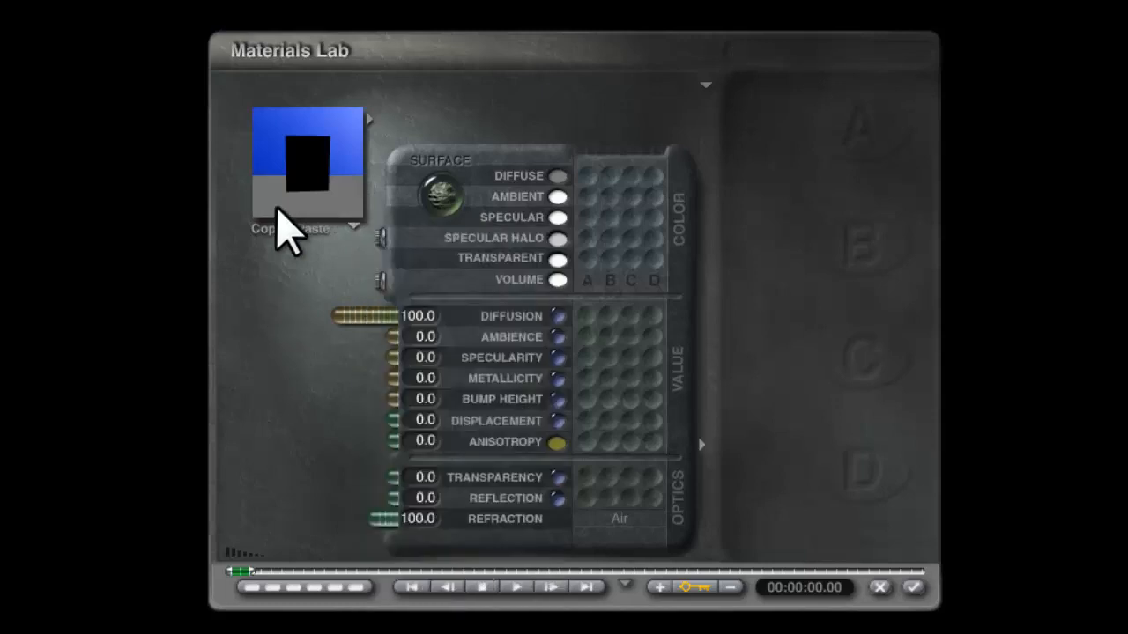
pyautogui.moveTo(173, 314)
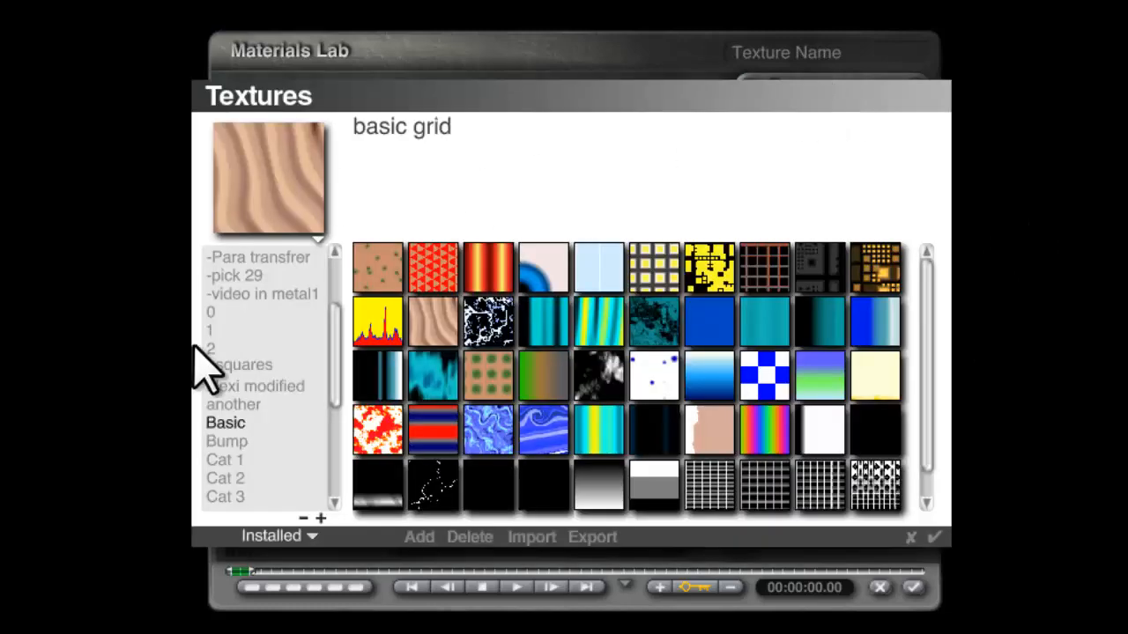
pyautogui.moveTo(713, 423)
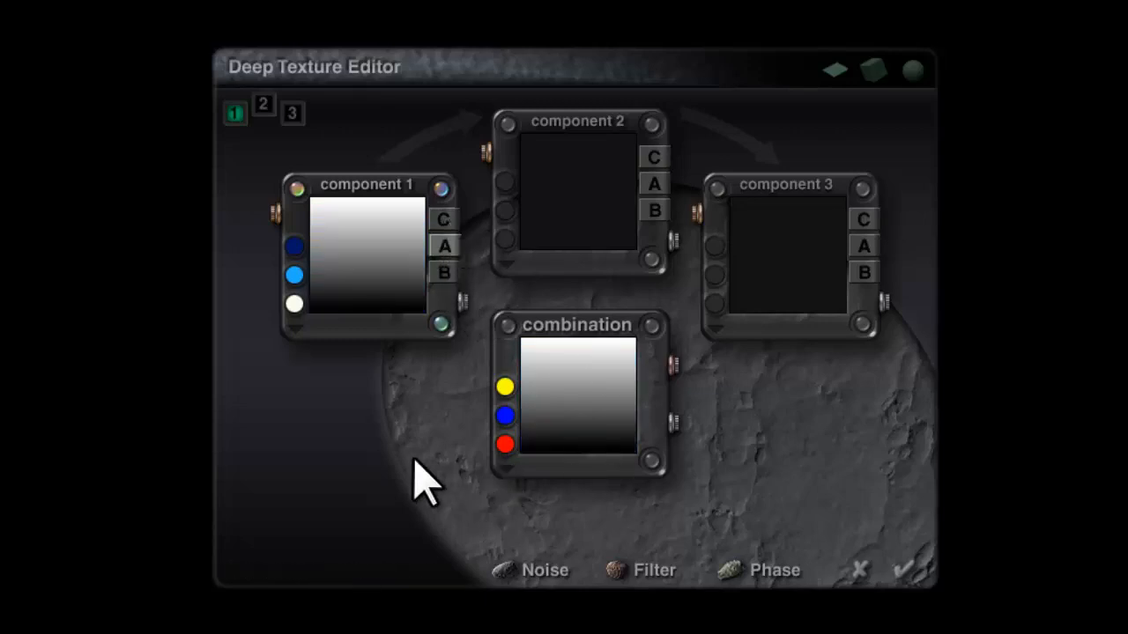
pyautogui.moveTo(361, 238)
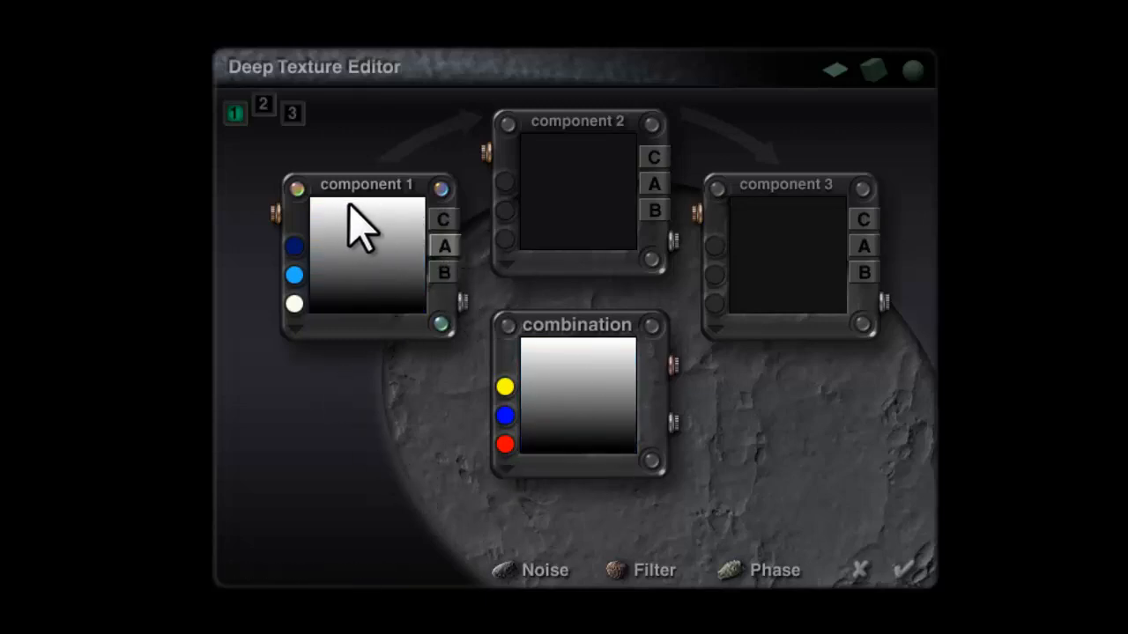
pyautogui.moveTo(391, 331)
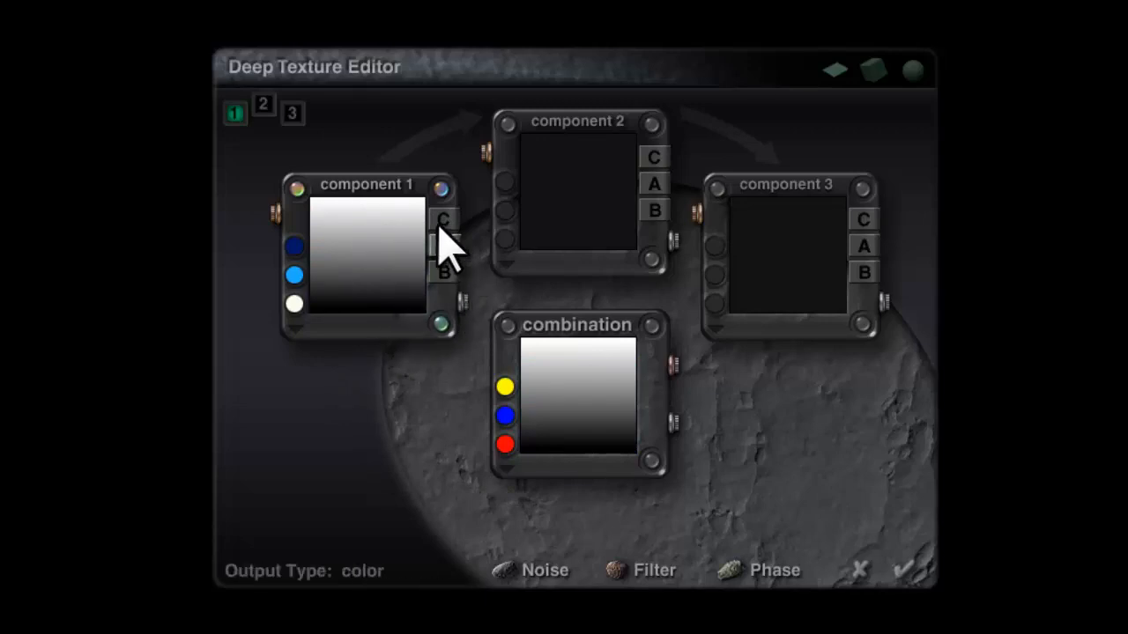
# Make Component 1 output colour with white and deep blue gradient stops
pyautogui.click(444, 219)
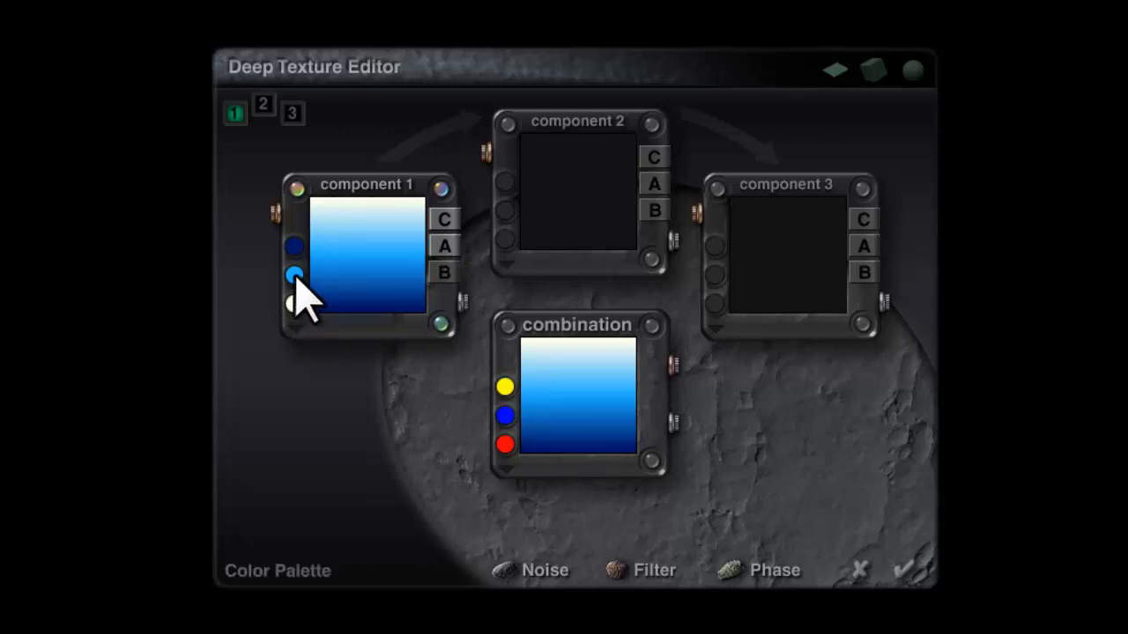
pyautogui.click(294, 275)
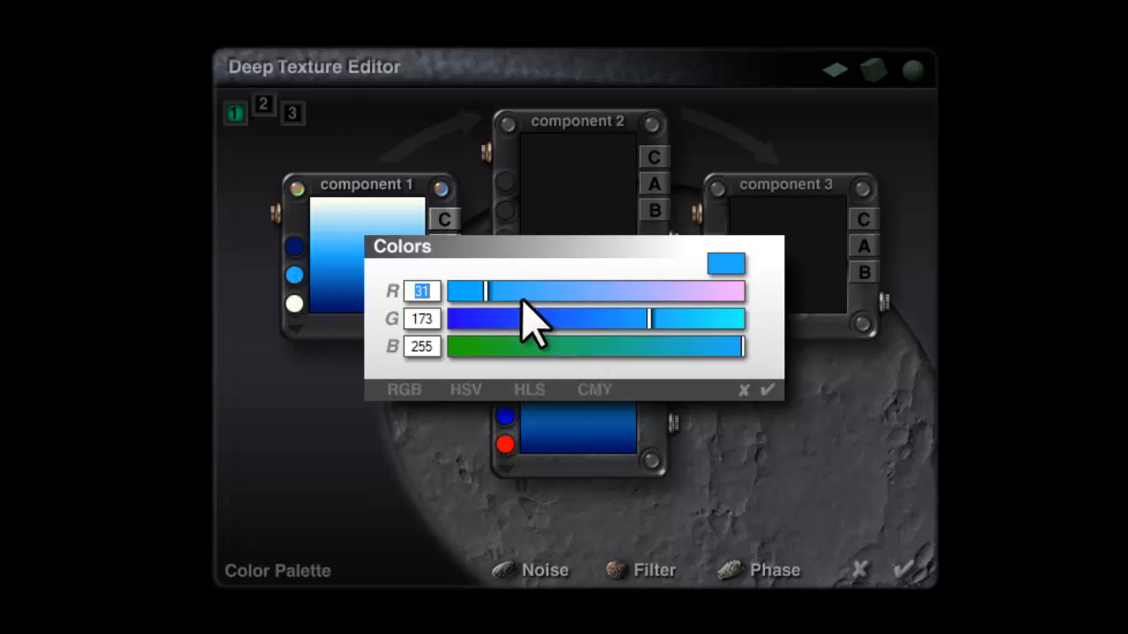
pyautogui.click(768, 390)
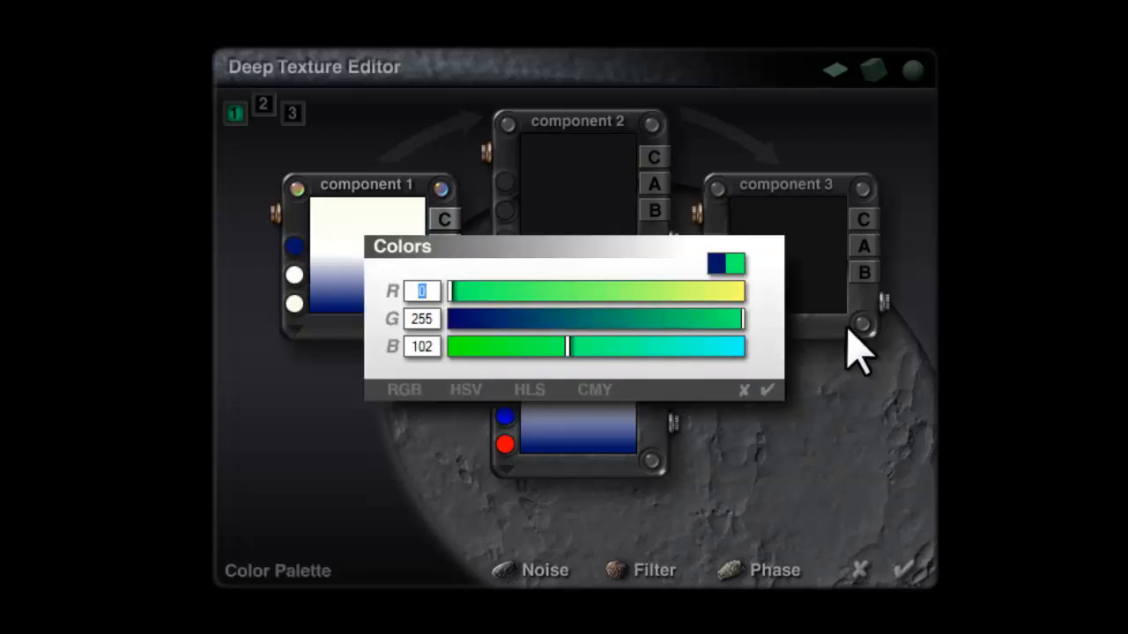
pyautogui.click(768, 389)
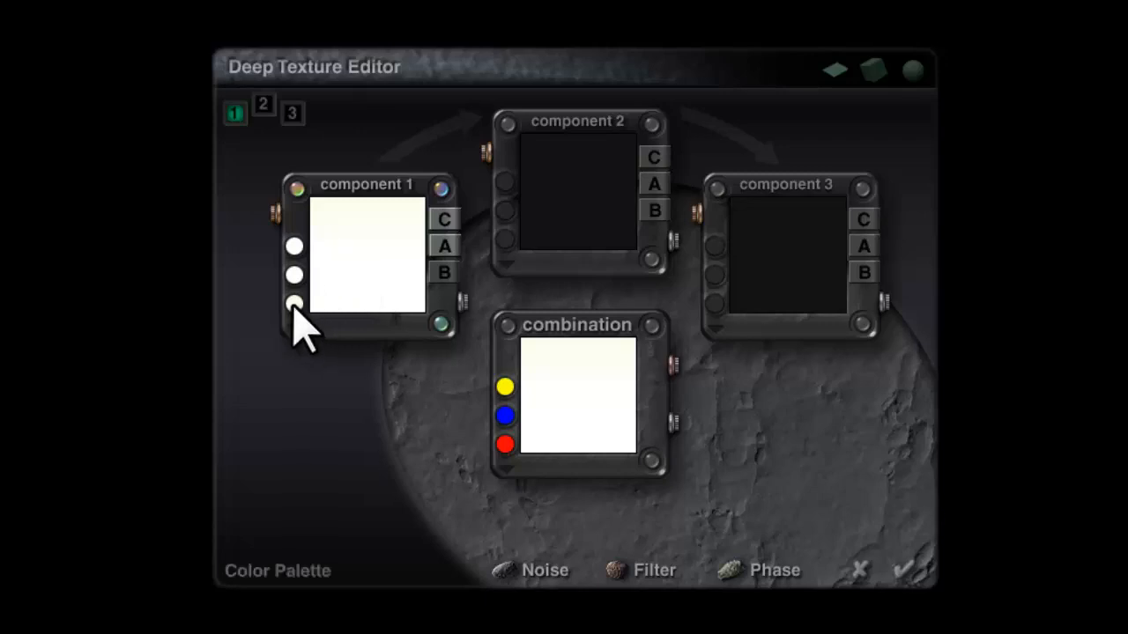
pyautogui.click(292, 303)
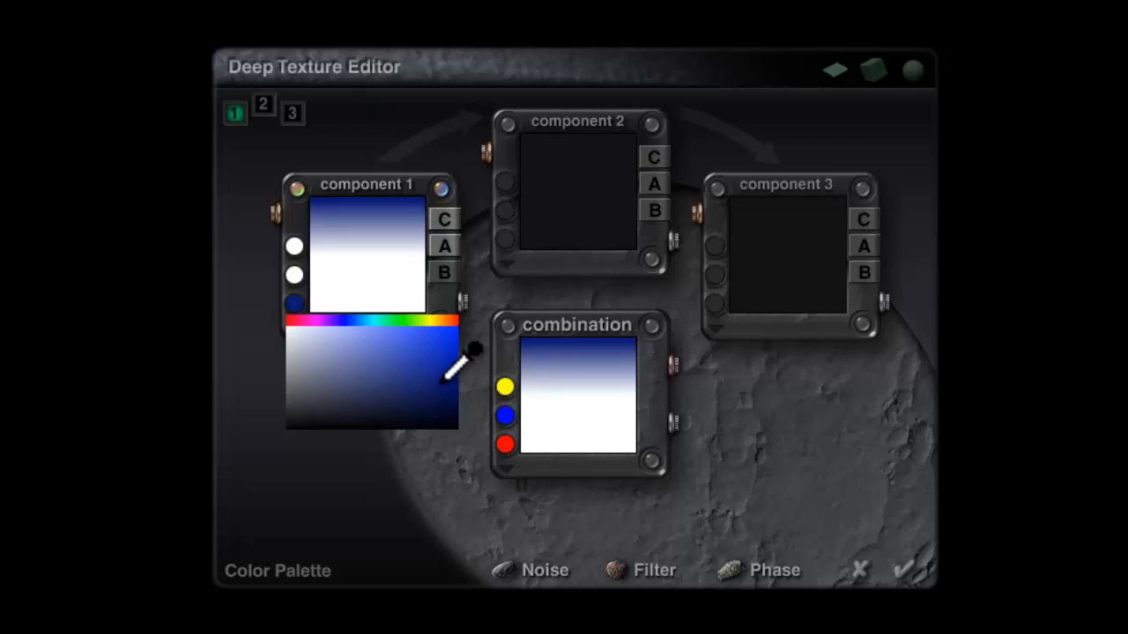
pyautogui.click(444, 219)
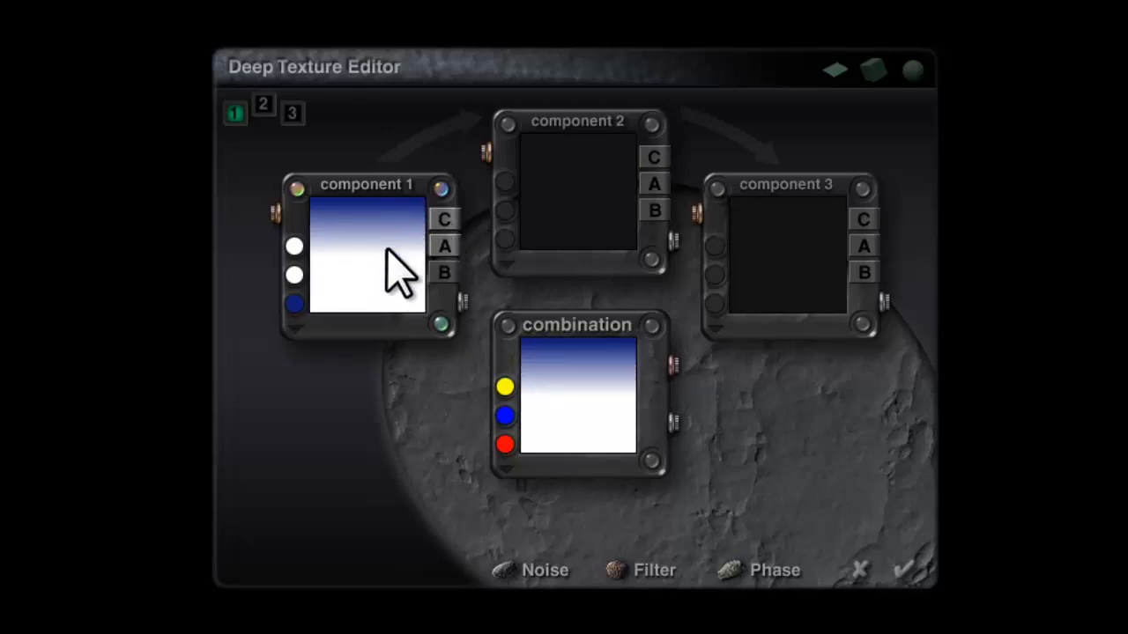
pyautogui.moveTo(391, 261)
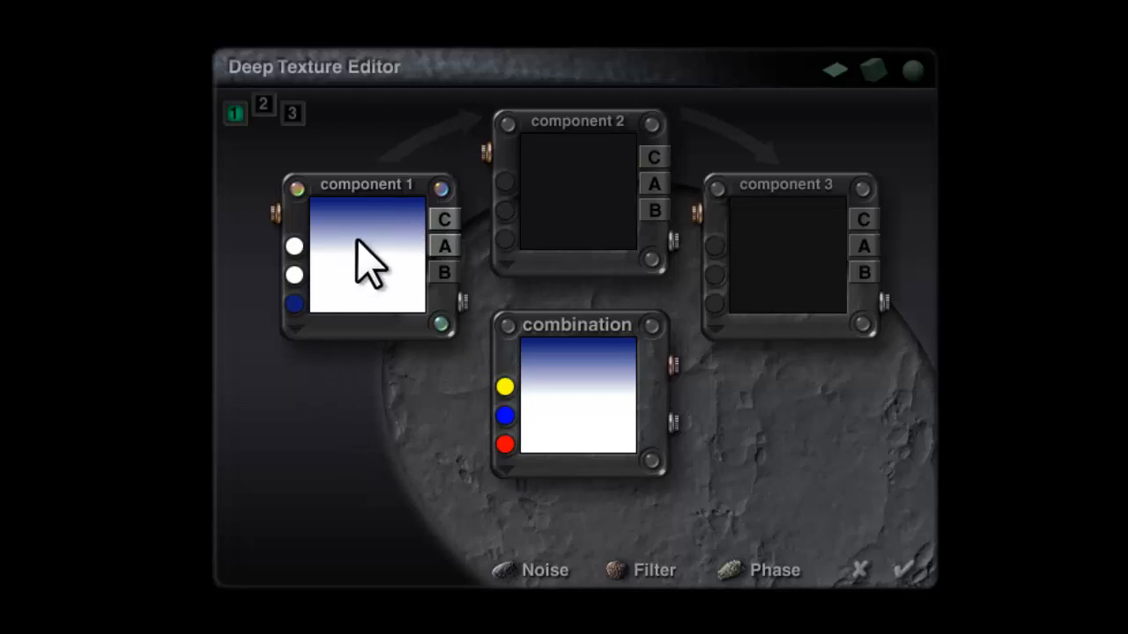
# Set the colour blending mode to Linear Interpol2 and the remaining stop deep blue
pyautogui.click(297, 329)
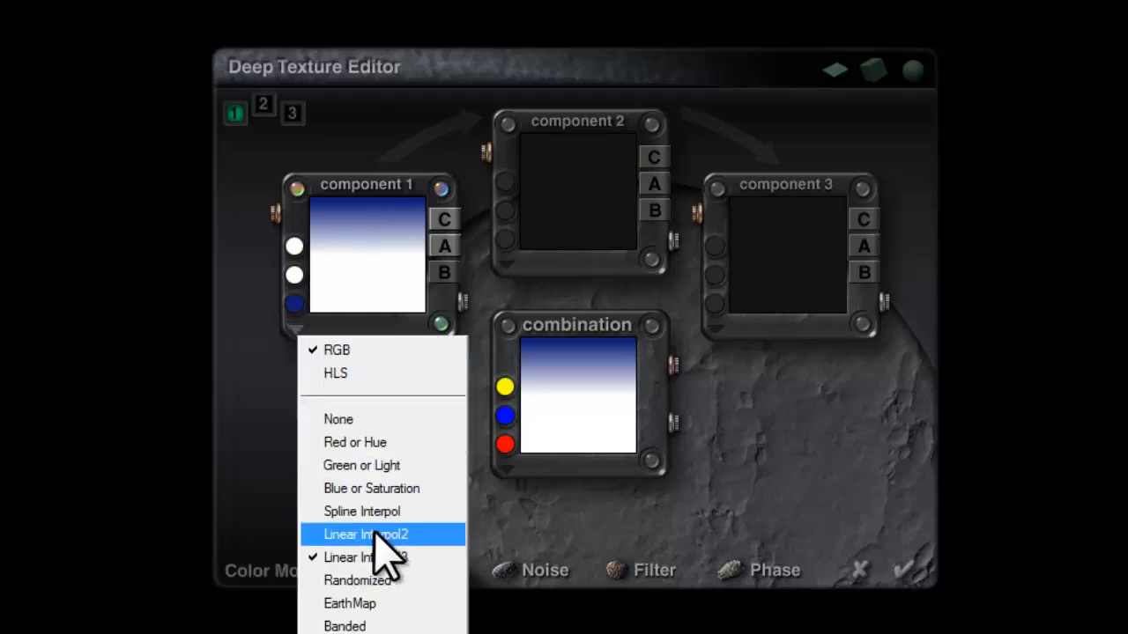
pyautogui.moveTo(363, 511)
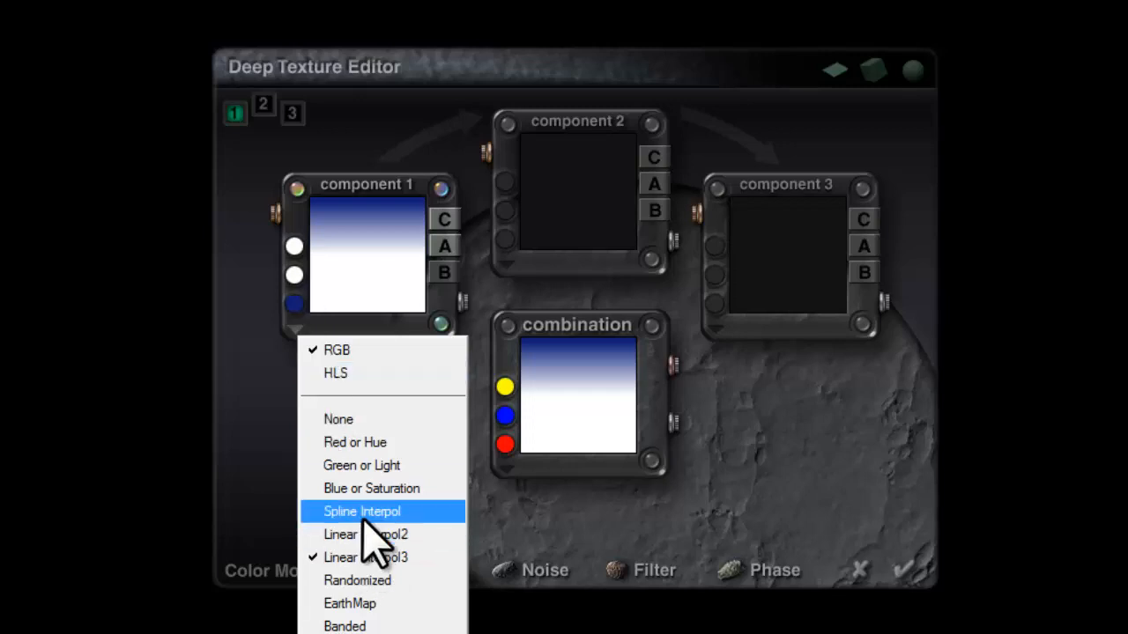
pyautogui.moveTo(373, 534)
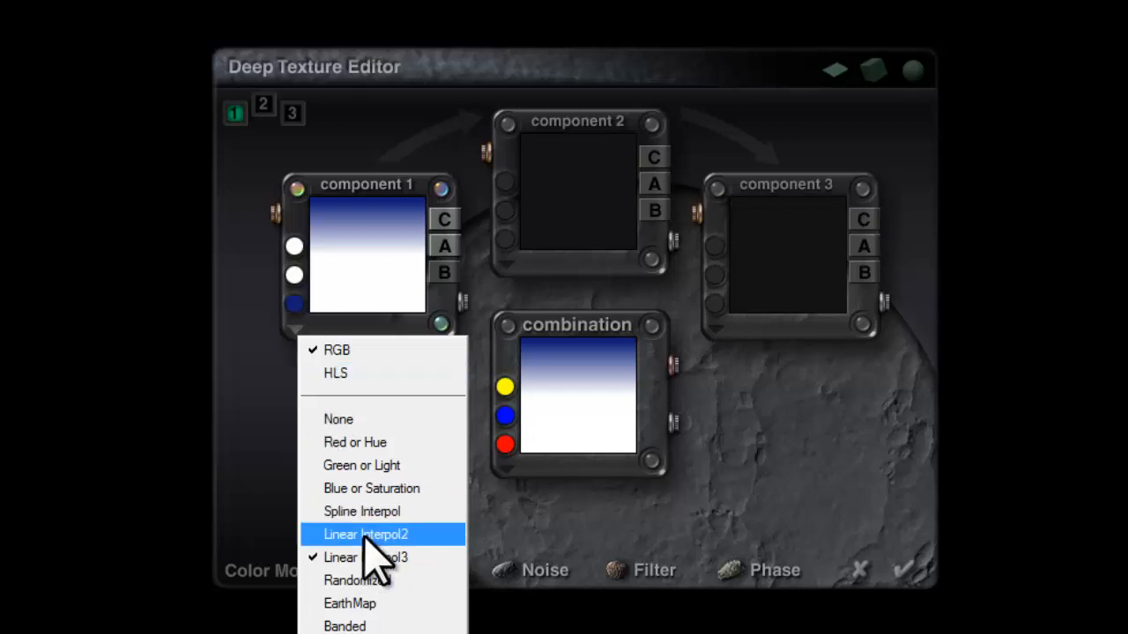
pyautogui.click(365, 534)
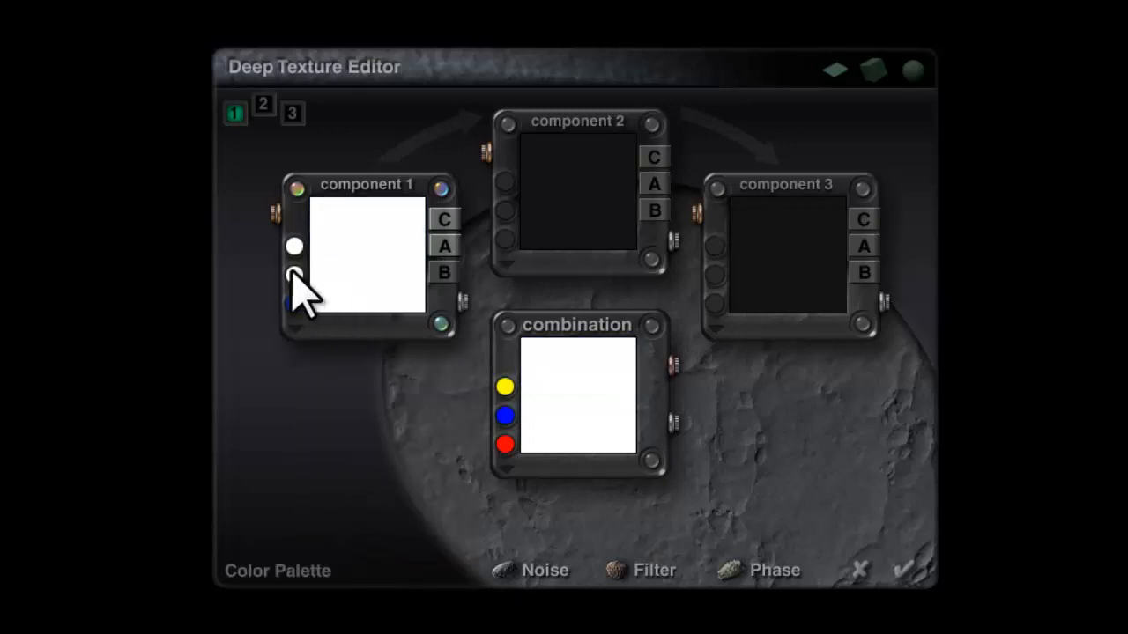
pyautogui.click(295, 246)
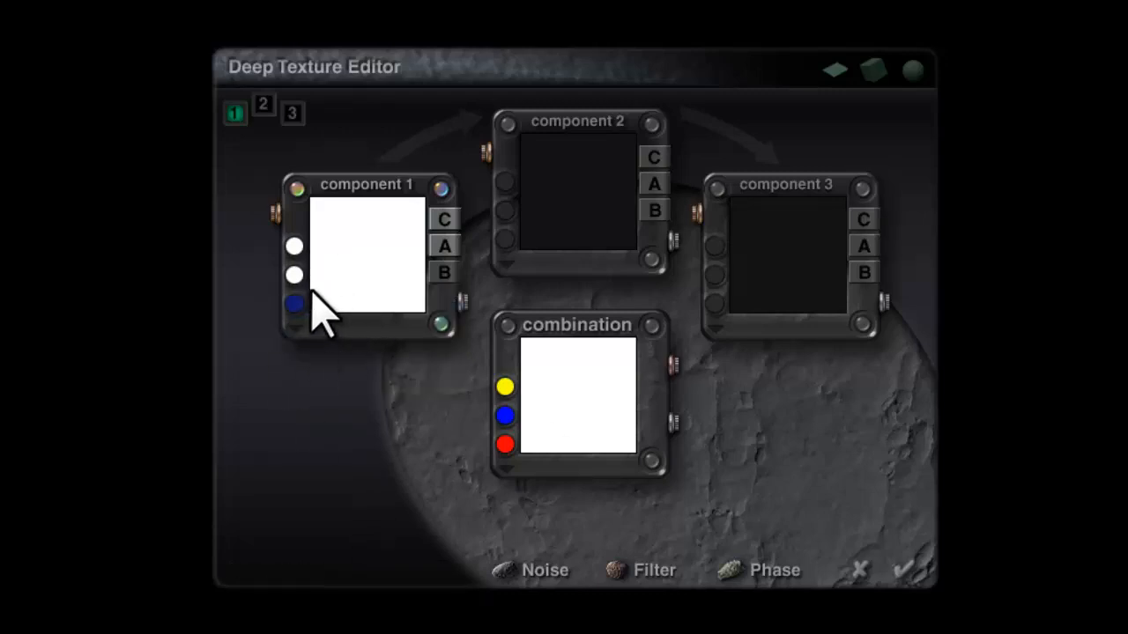
pyautogui.moveTo(515, 268)
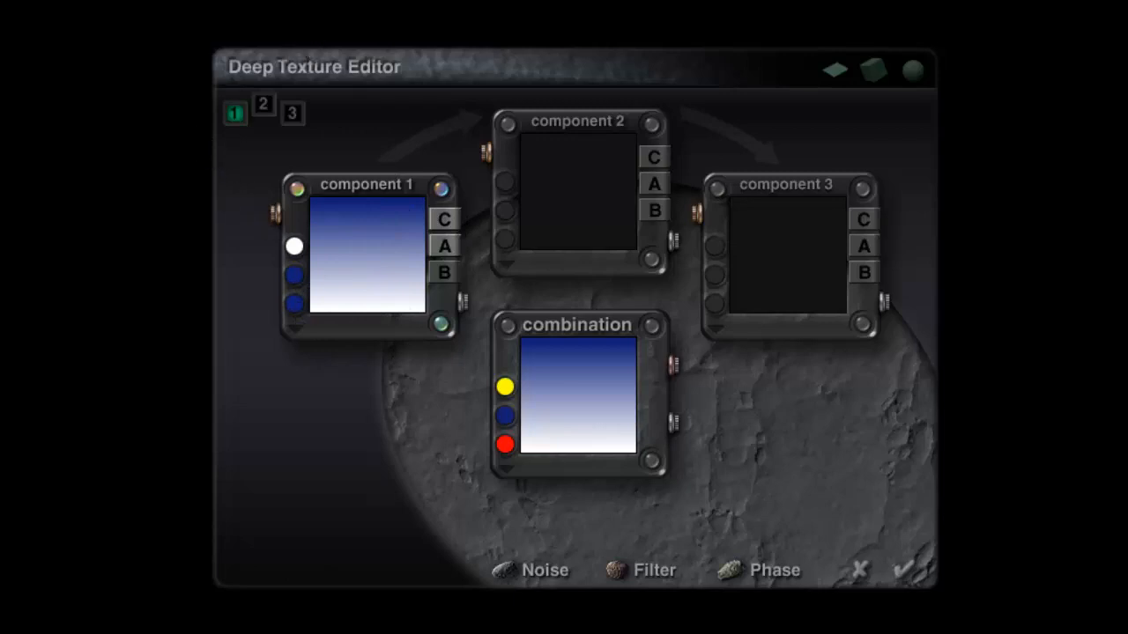
pyautogui.moveTo(379, 229)
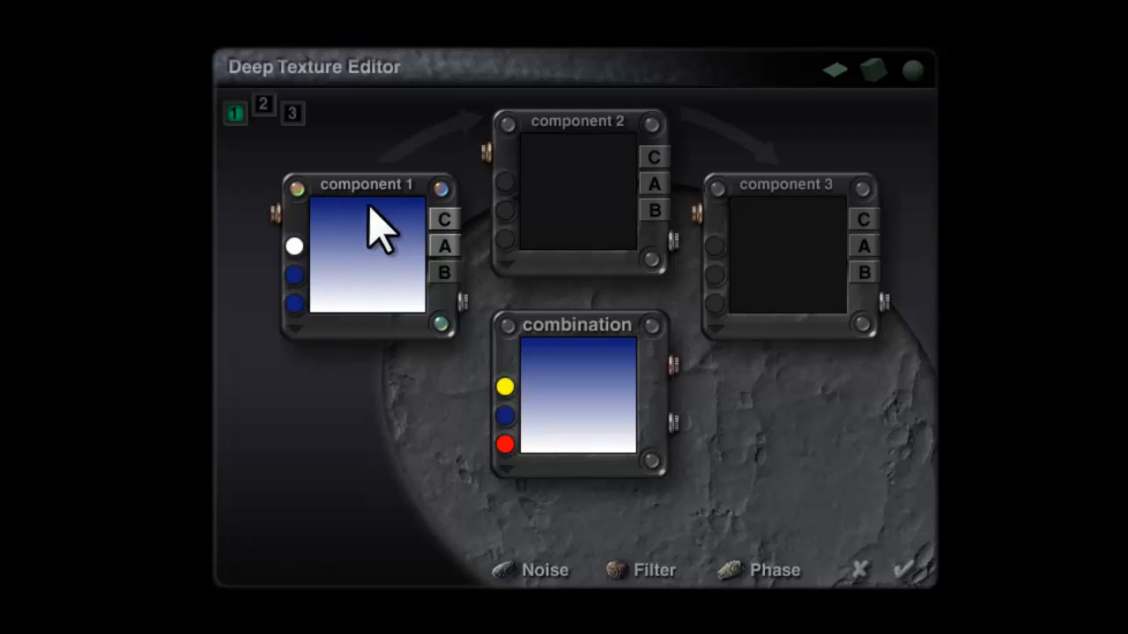
pyautogui.moveTo(384, 326)
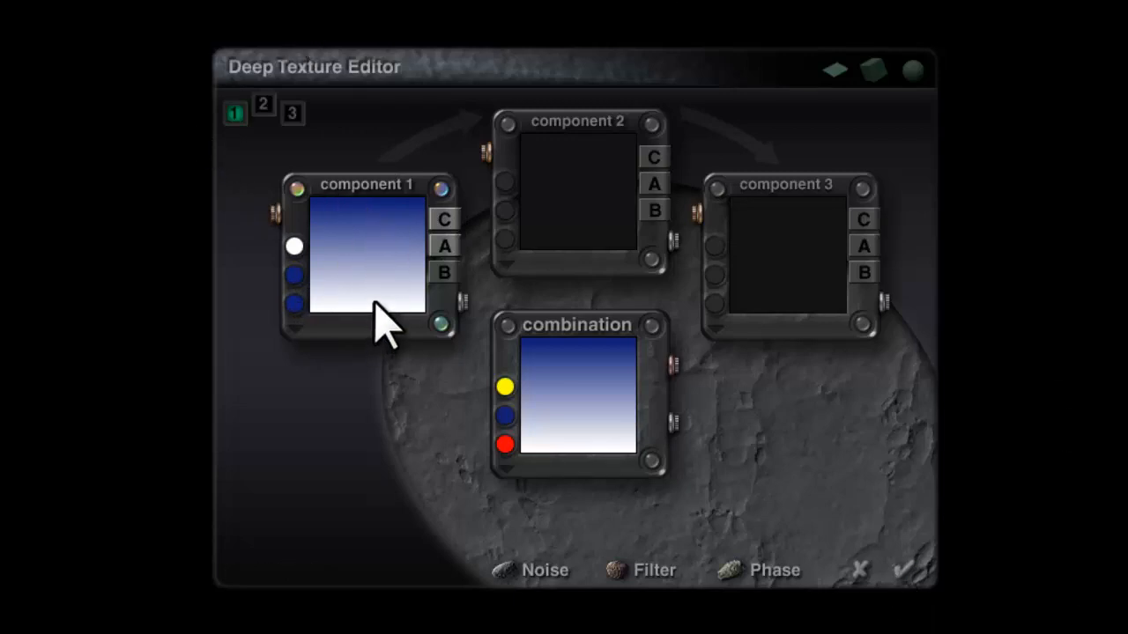
pyautogui.moveTo(381, 227)
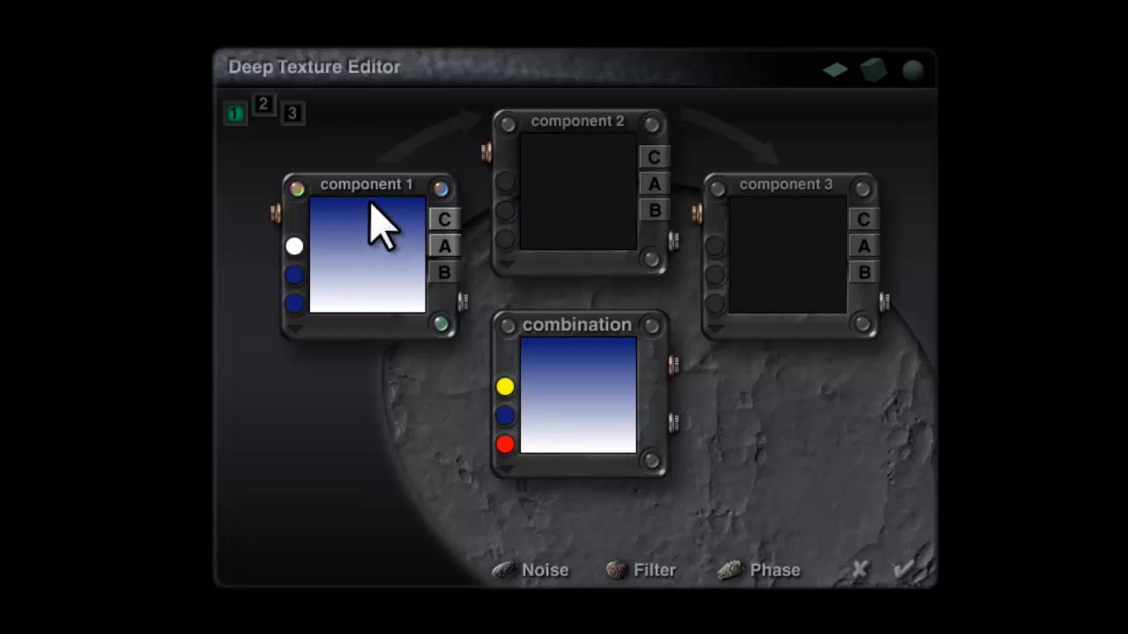
pyautogui.moveTo(423, 176)
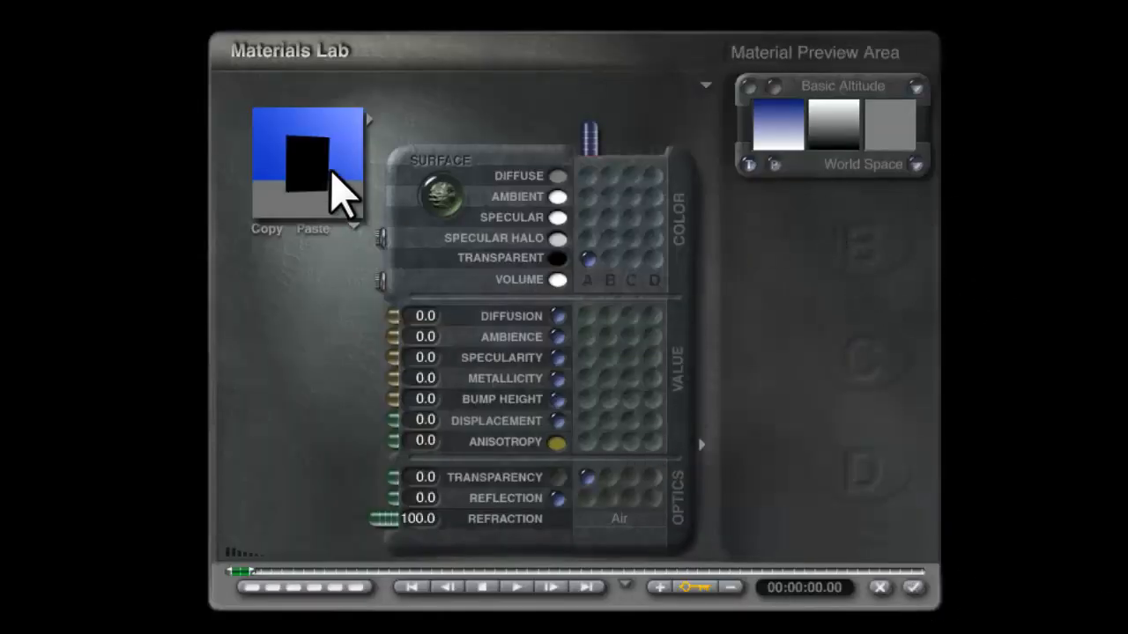
pyautogui.moveTo(955, 265)
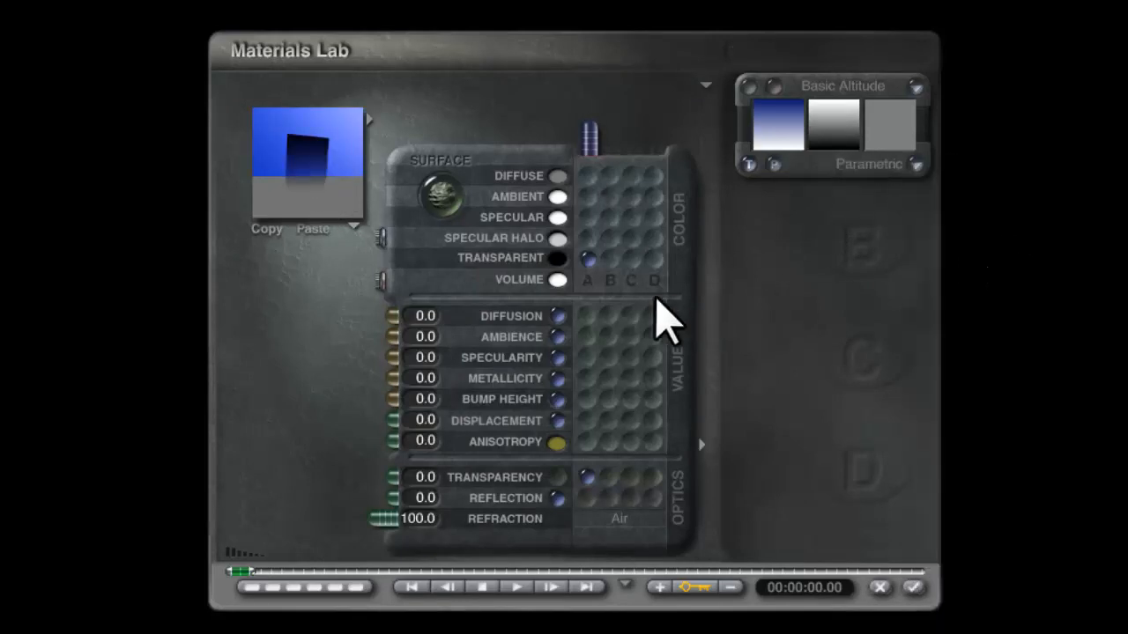
pyautogui.moveTo(767, 132)
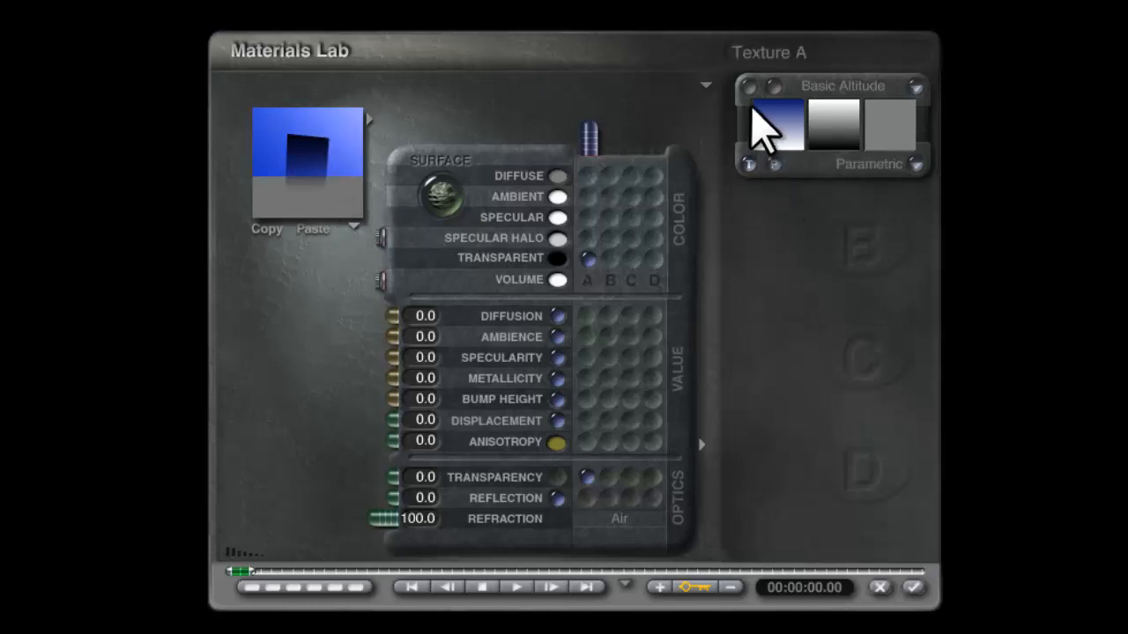
# Map Texture A parametrically and raise the gradient texture scale to 160.8%
pyautogui.click(772, 124)
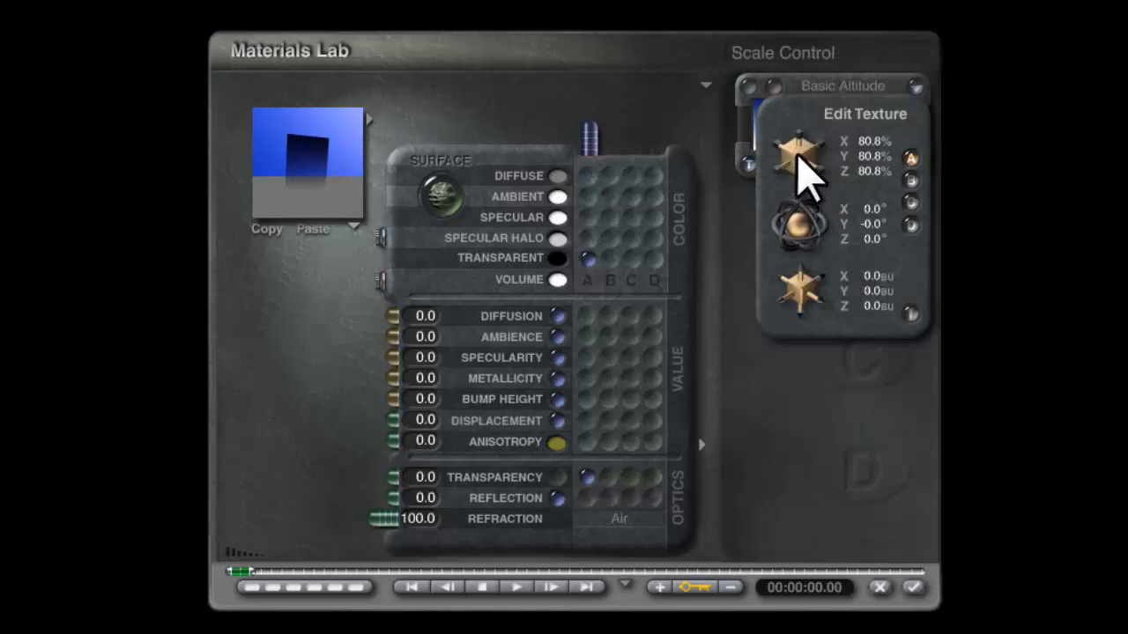
pyautogui.moveTo(796, 172); pyautogui.dragTo(796, 155)
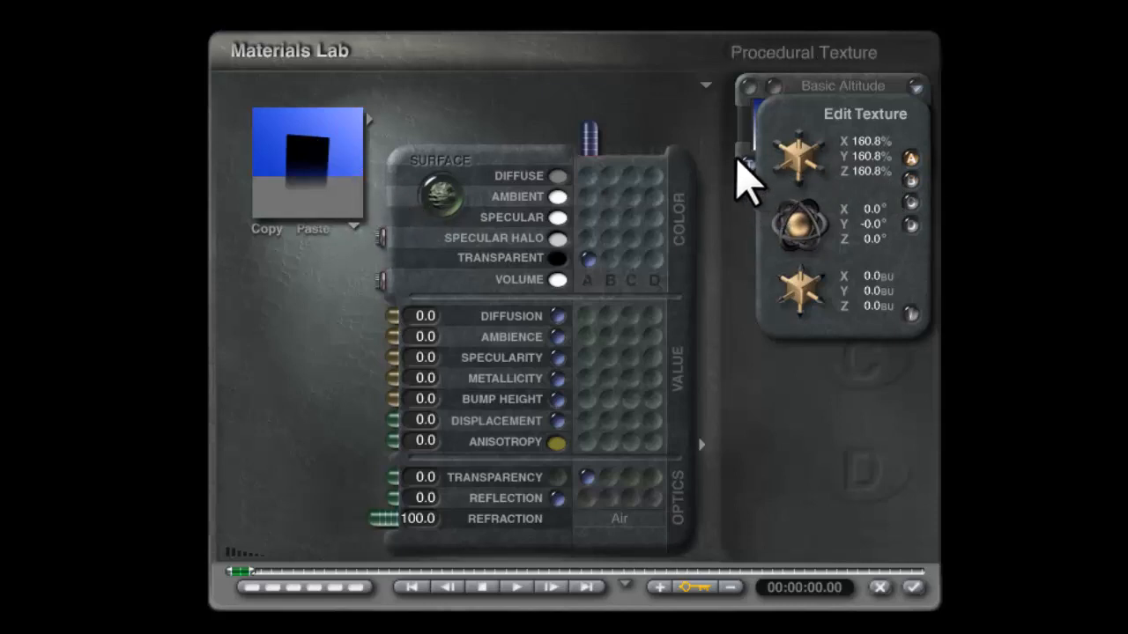
pyautogui.moveTo(352, 203)
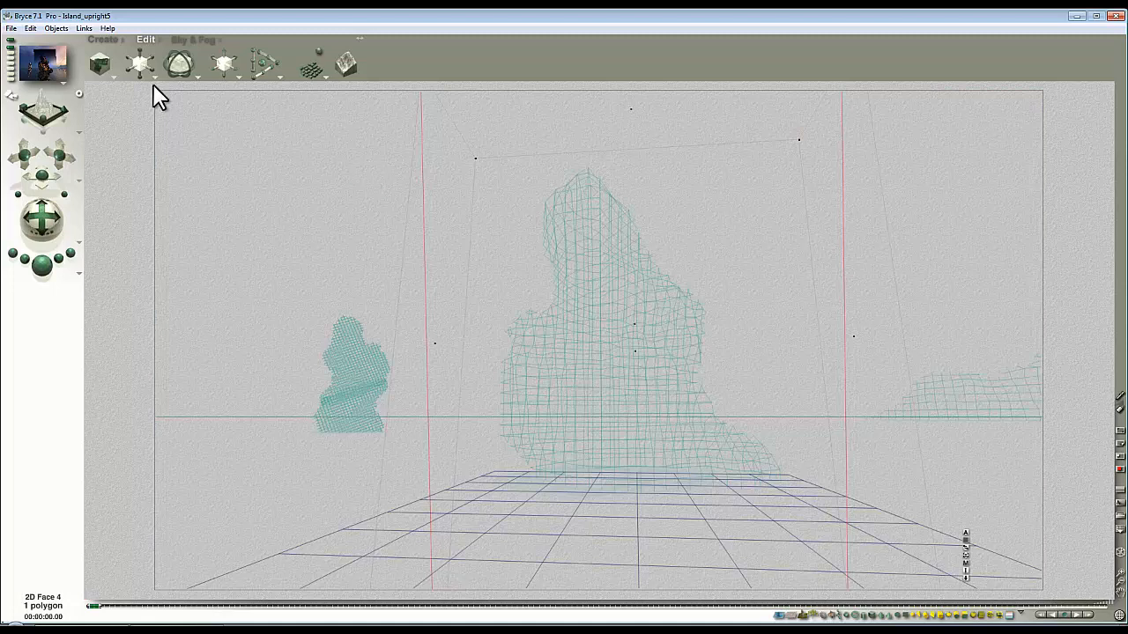
# Switch 2D Face 4's transformation space to Camera Space
pyautogui.click(179, 61)
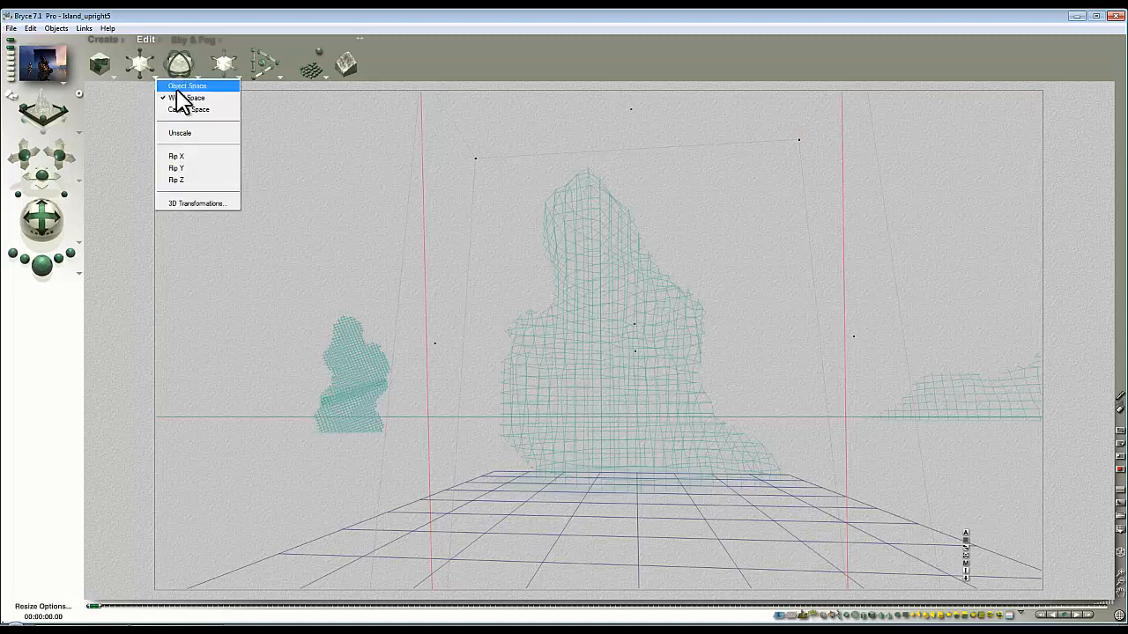
pyautogui.click(185, 97)
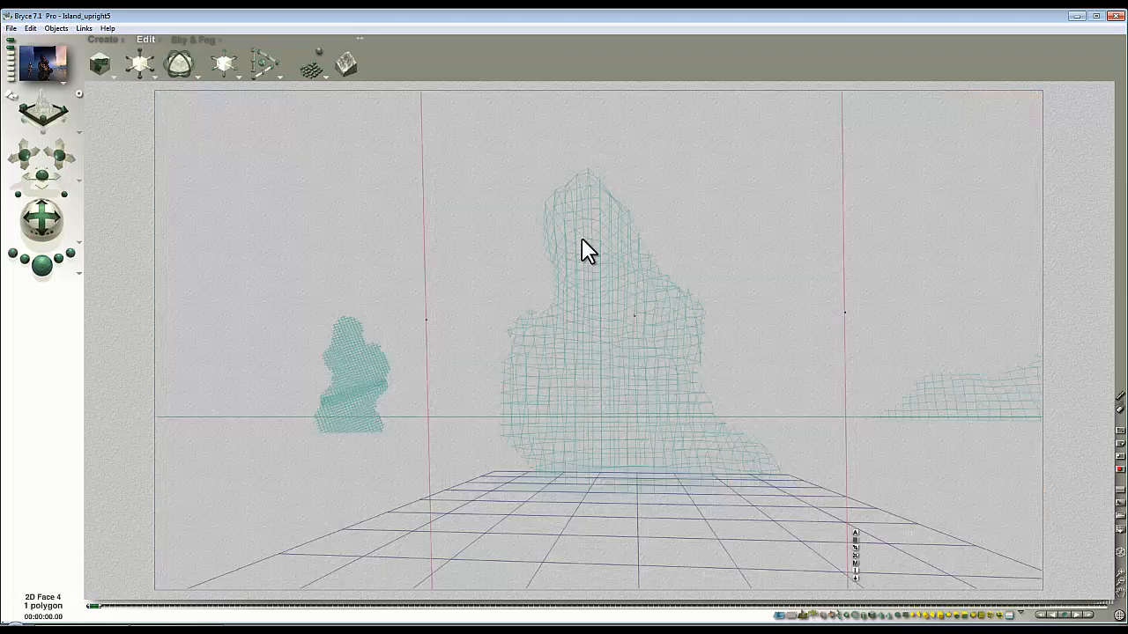
pyautogui.moveTo(850, 313)
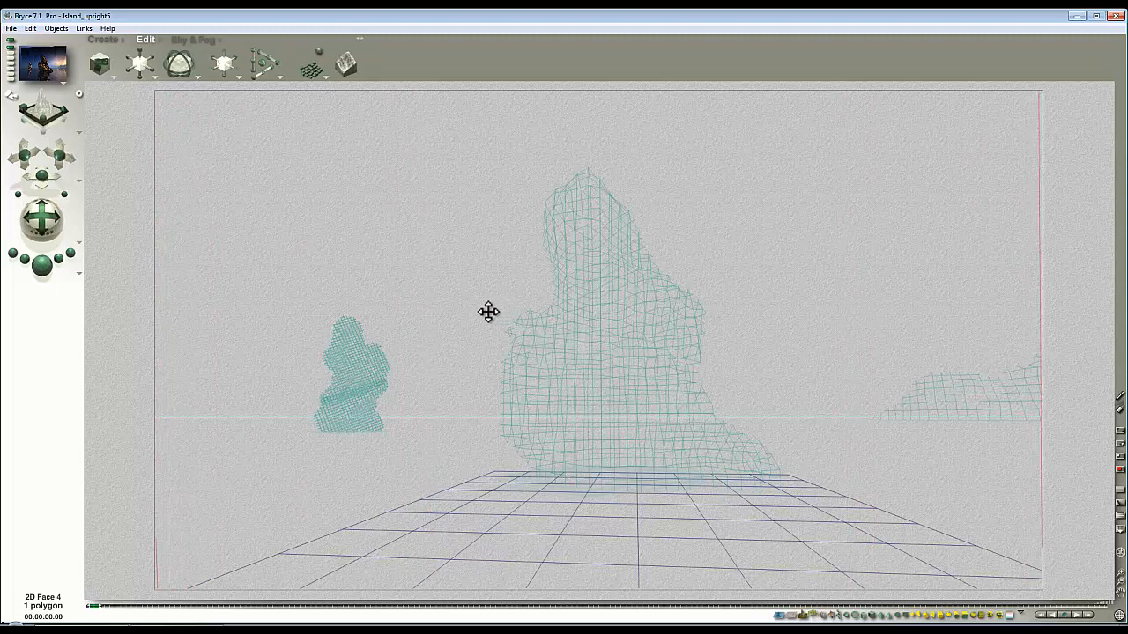
pyautogui.moveTo(1043, 305)
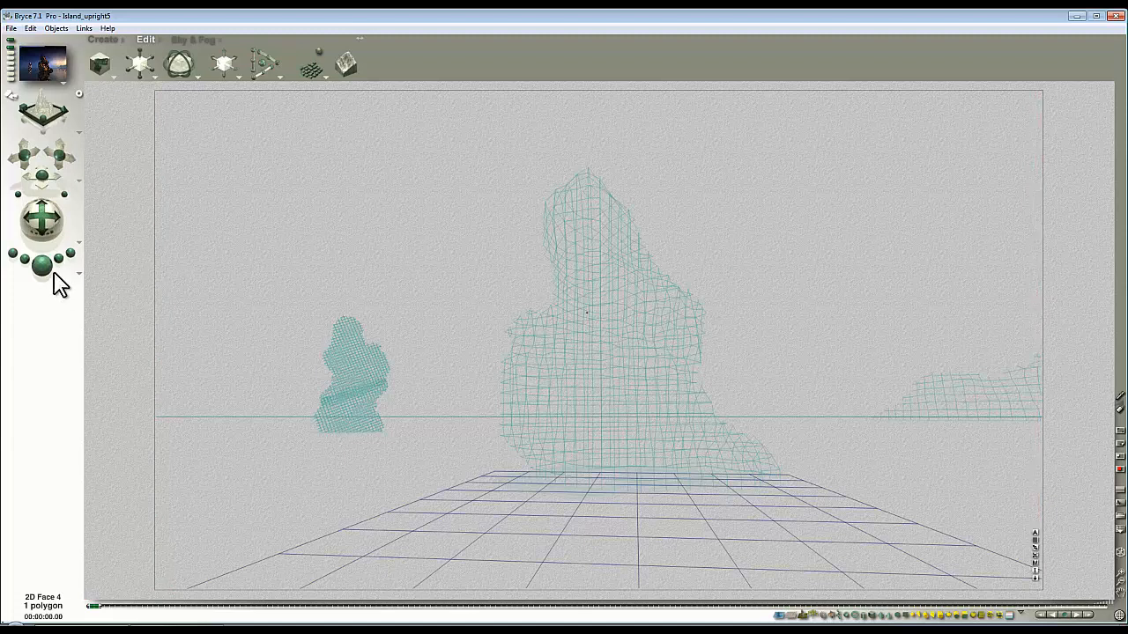
pyautogui.moveTo(43, 245)
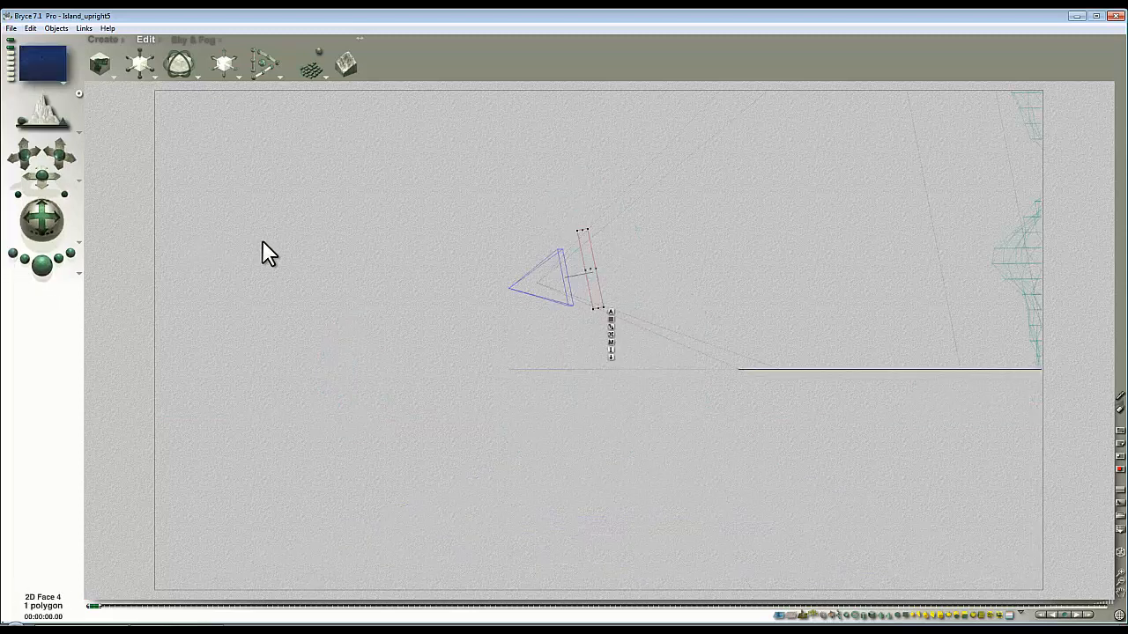
pyautogui.moveTo(599, 296)
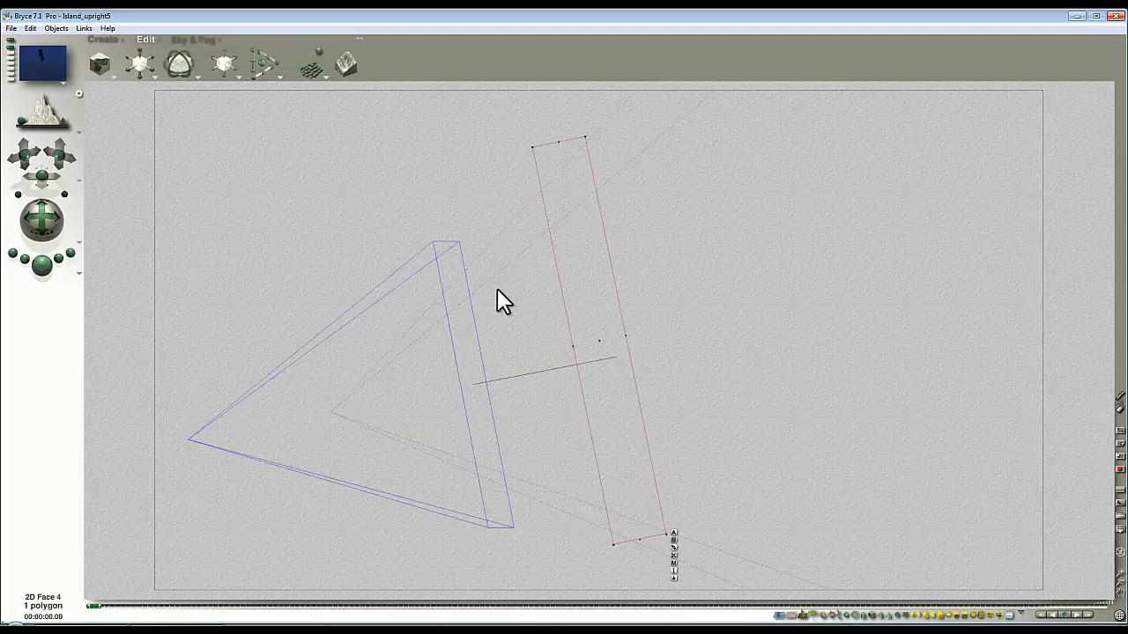
pyautogui.moveTo(367, 423)
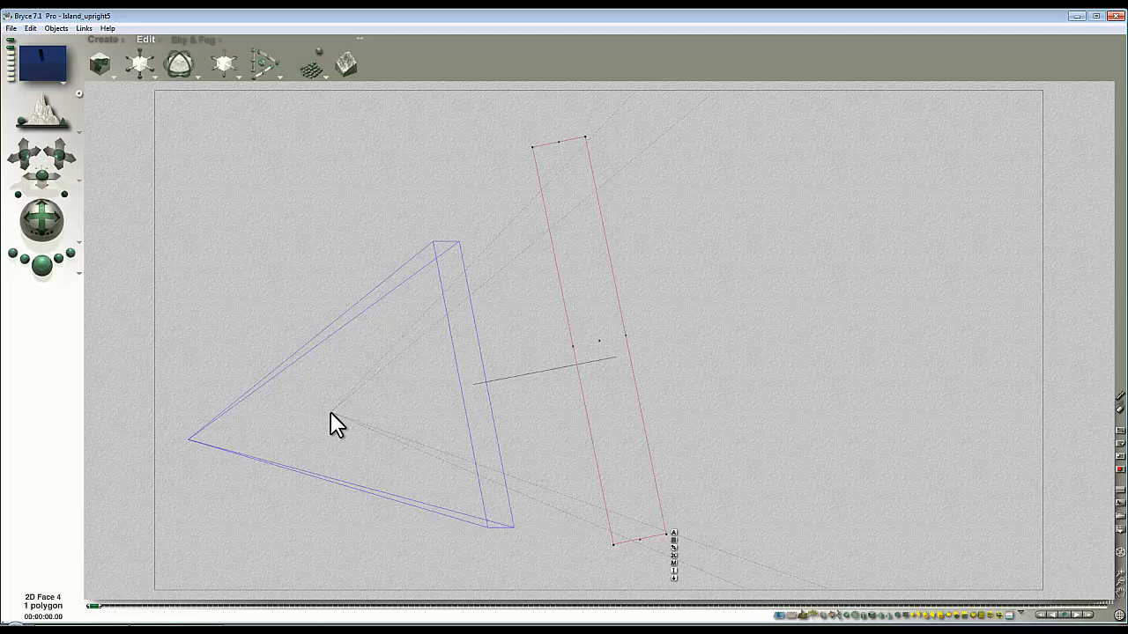
pyautogui.moveTo(624, 430)
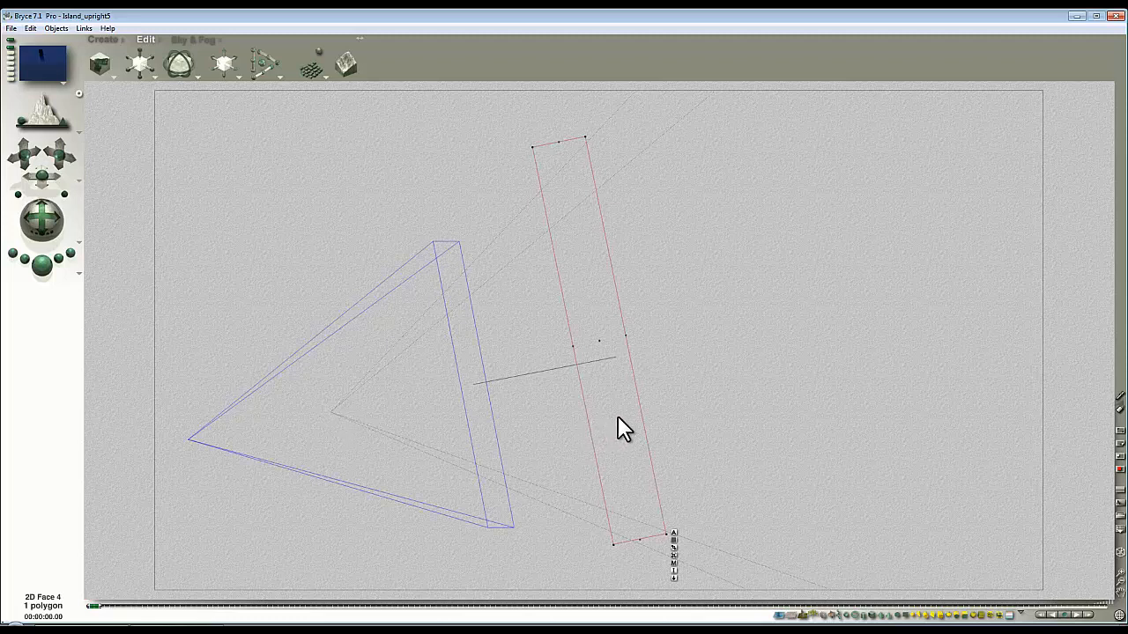
pyautogui.moveTo(339, 387)
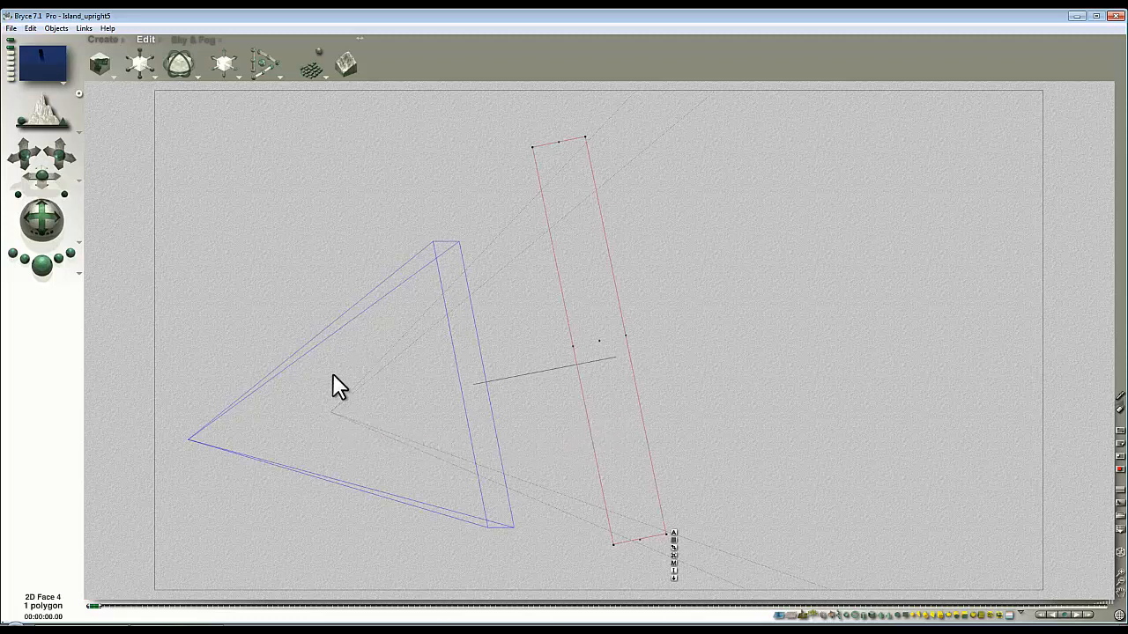
pyautogui.moveTo(461, 462)
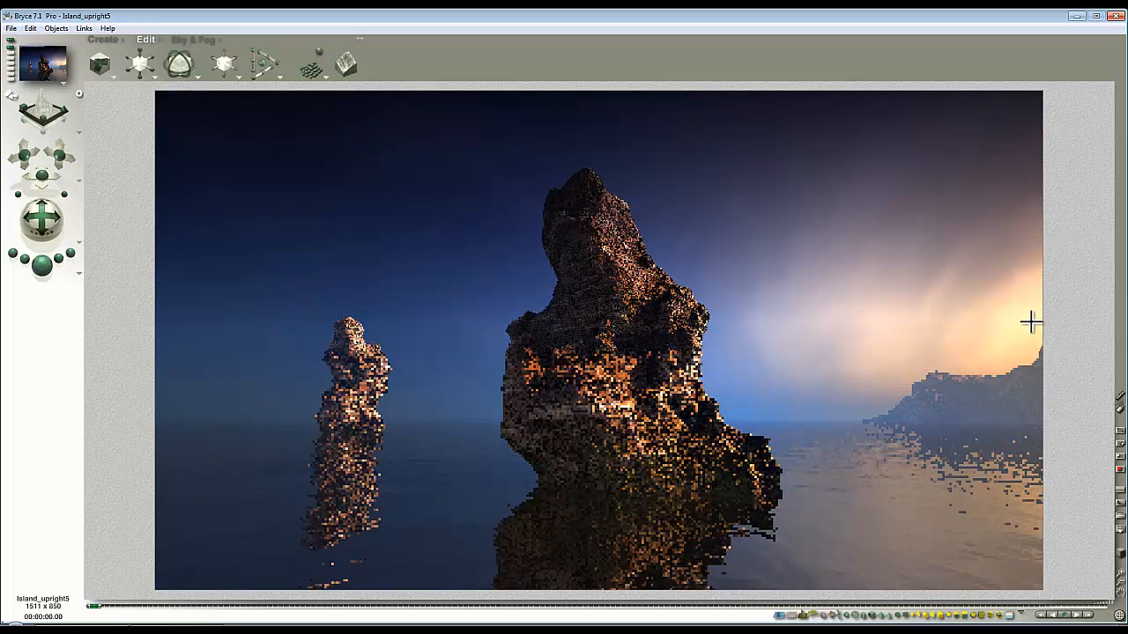
pyautogui.moveTo(884, 279)
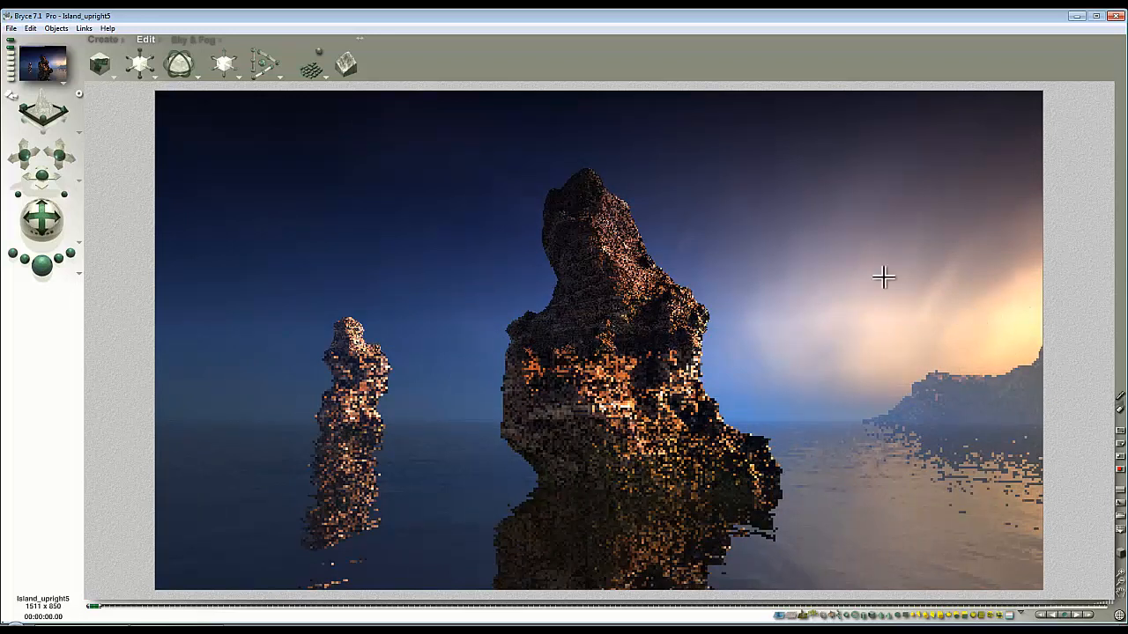
pyautogui.moveTo(511, 335)
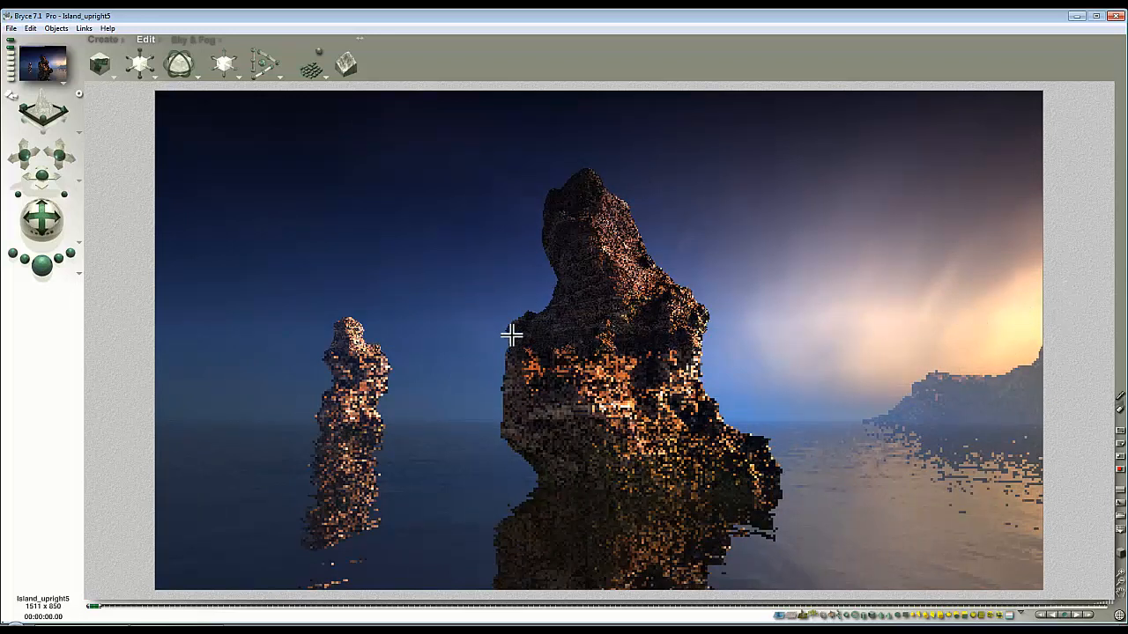
pyautogui.moveTo(669, 396)
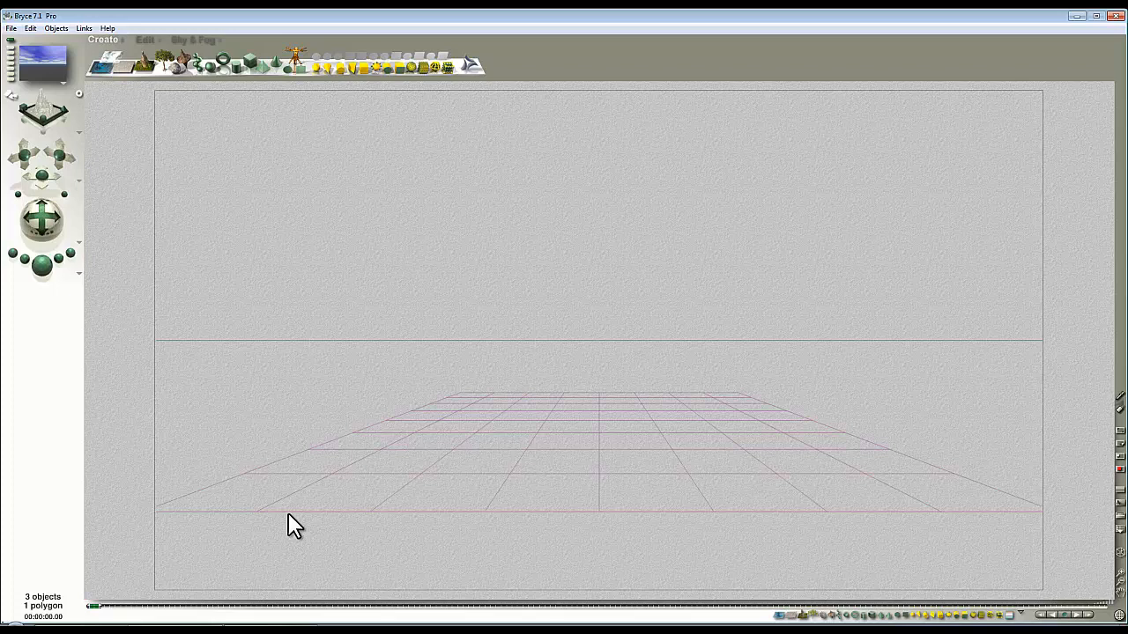
pyautogui.moveTo(652, 469)
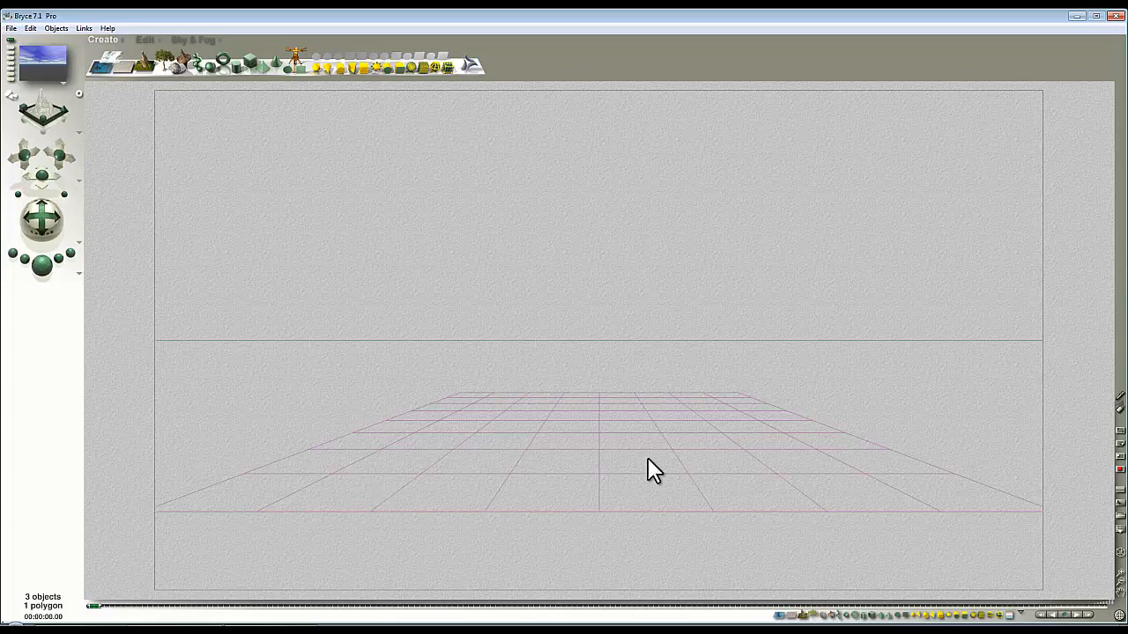
# Add a Plane primitive to the new scene and switch to the Edit palette for it
pyautogui.click(652, 467)
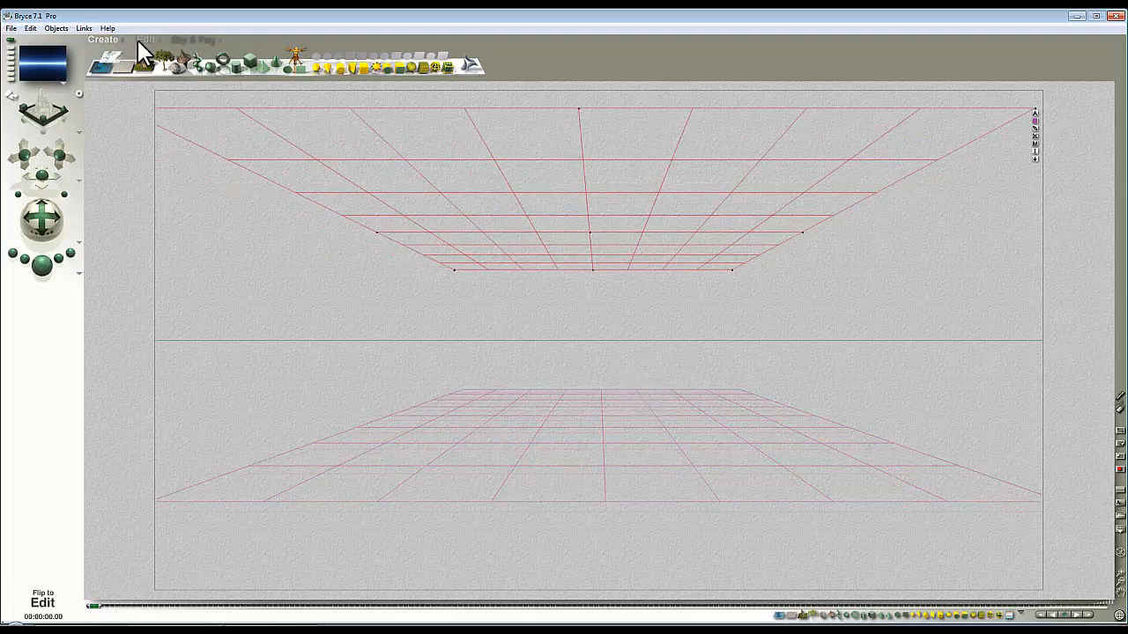
pyautogui.click(144, 38)
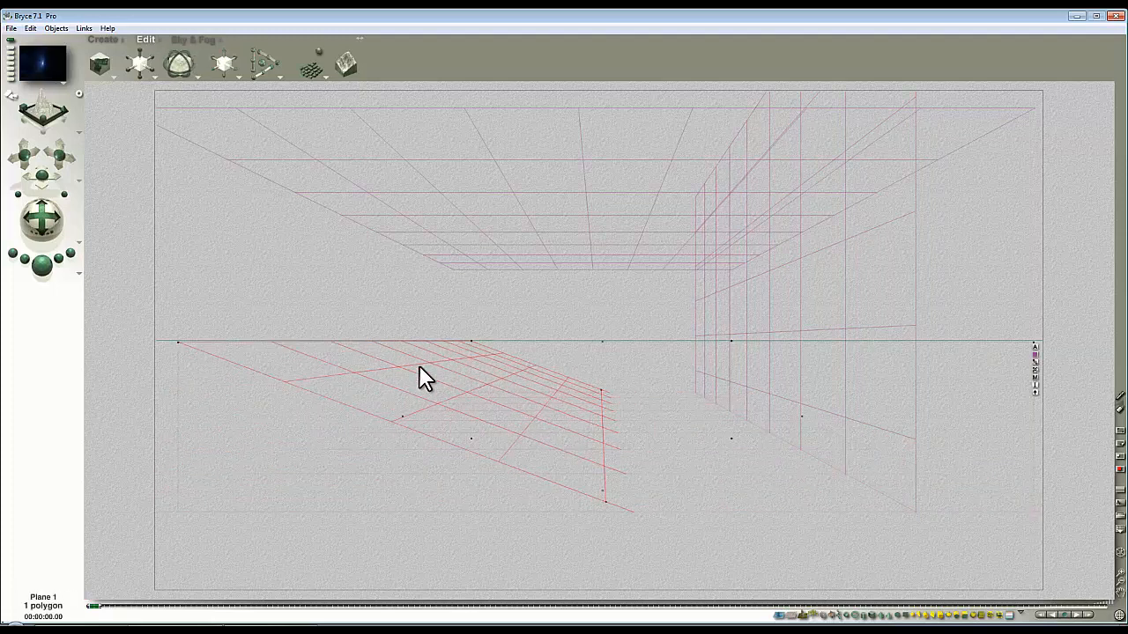
pyautogui.moveTo(432, 326)
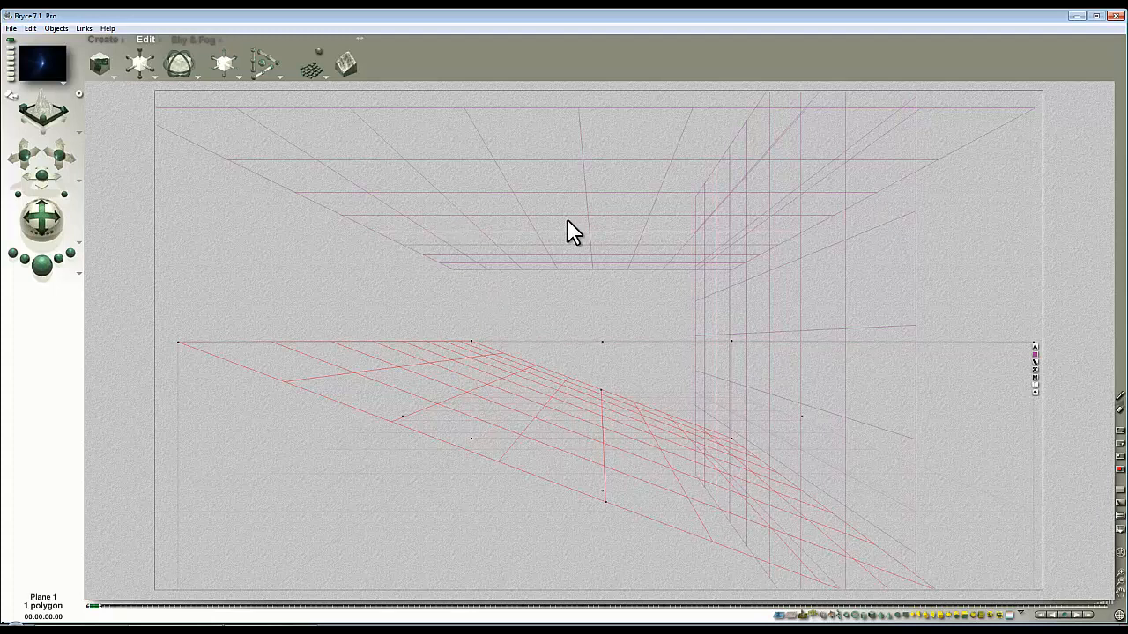
pyautogui.moveTo(573, 225)
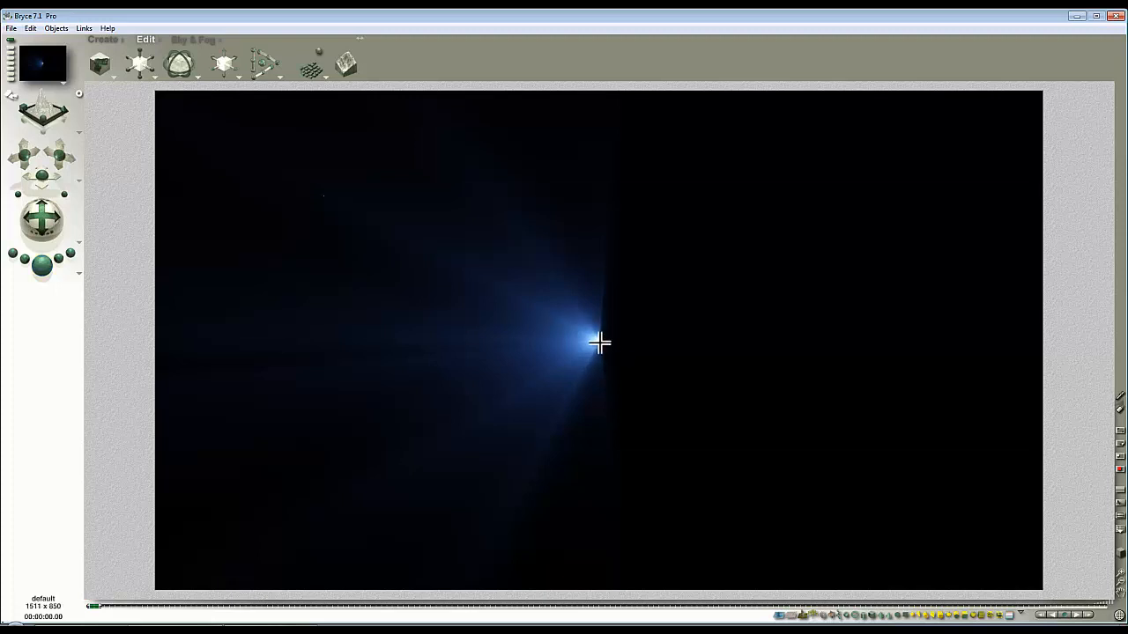
# Render a preview of the blue sunburst at the right edge, then stop the render
pyautogui.rightClick(601, 343)
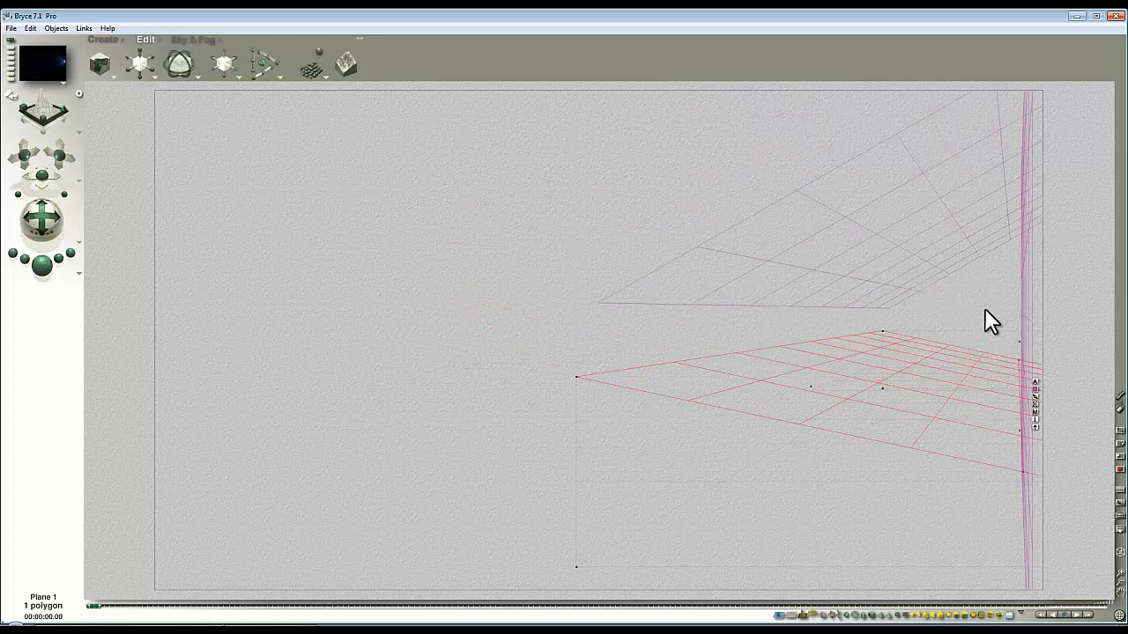
pyautogui.moveTo(440, 334)
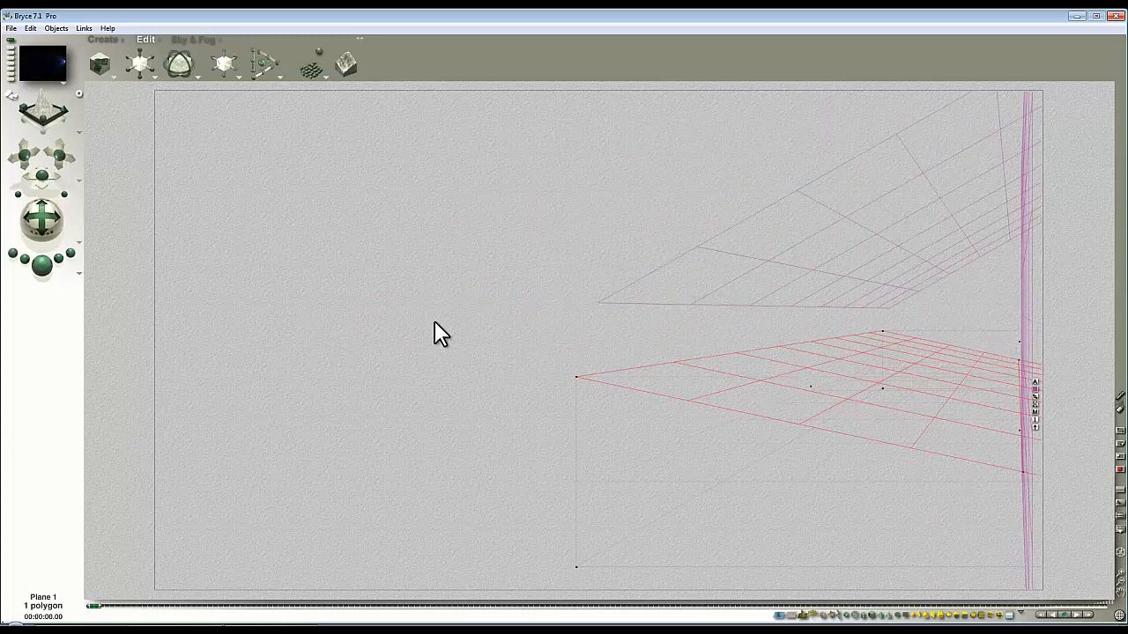
pyautogui.moveTo(180, 391)
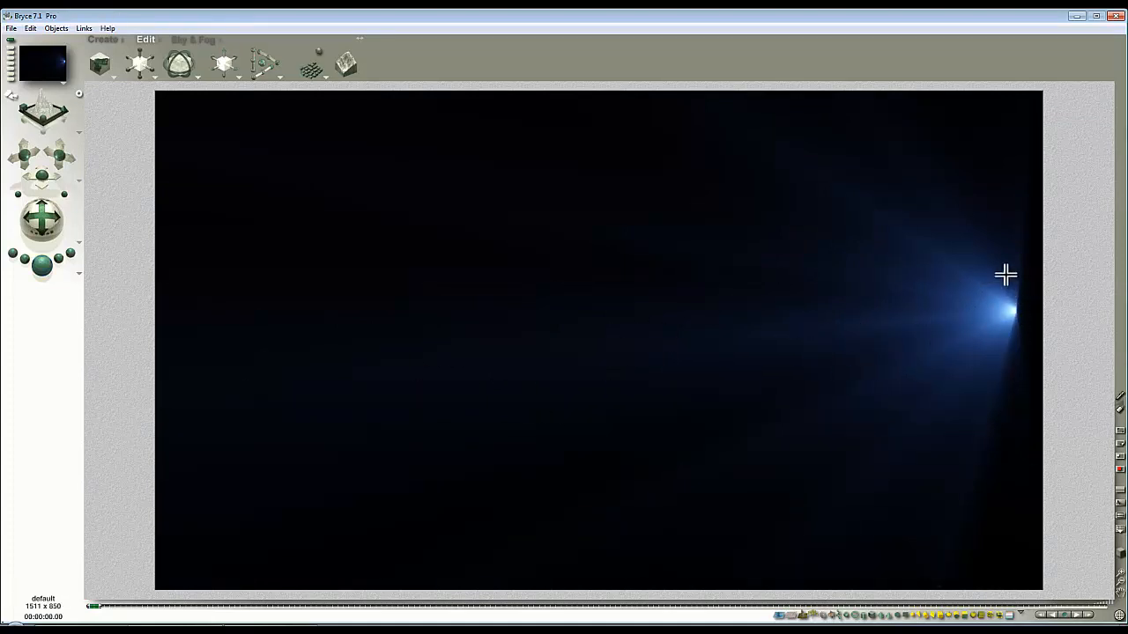
pyautogui.moveTo(976, 306)
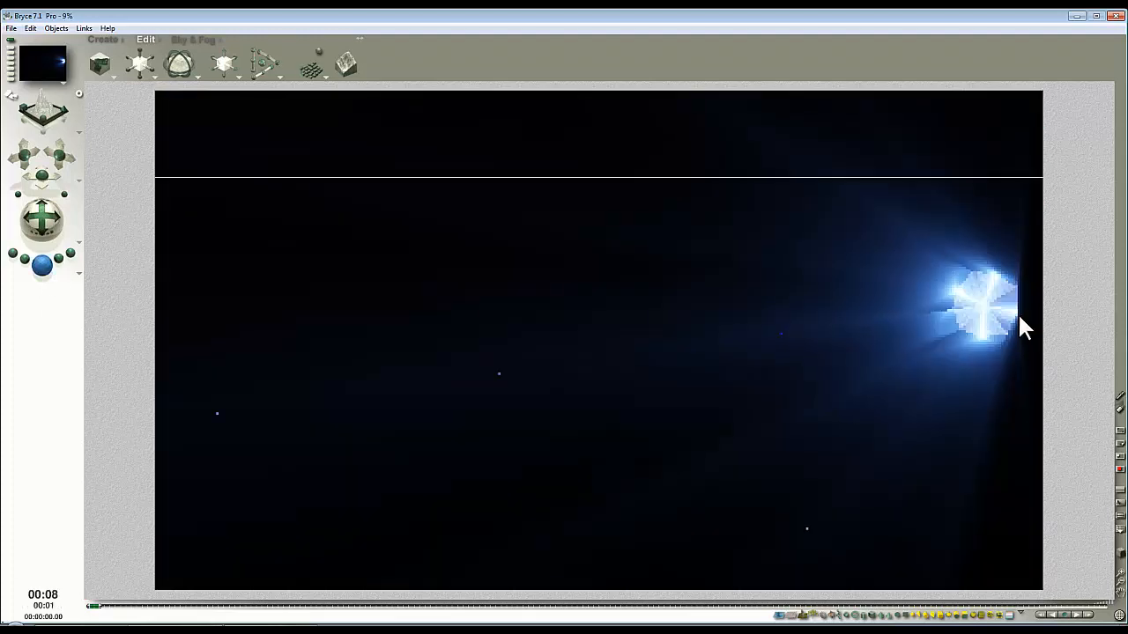
pyautogui.click(180, 63)
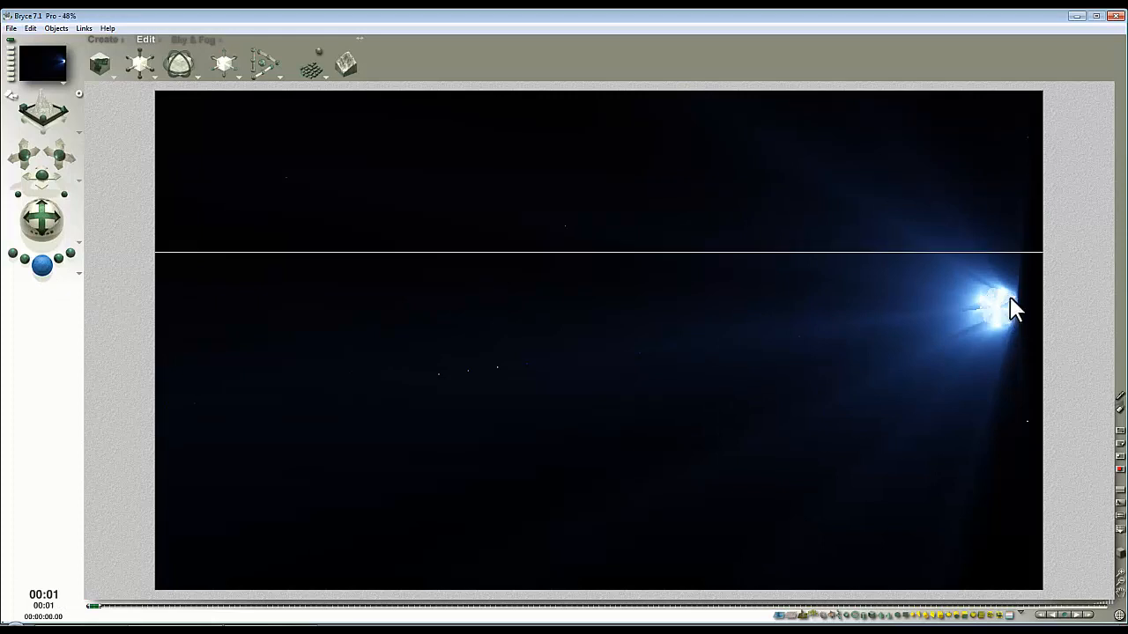
pyautogui.click(202, 63)
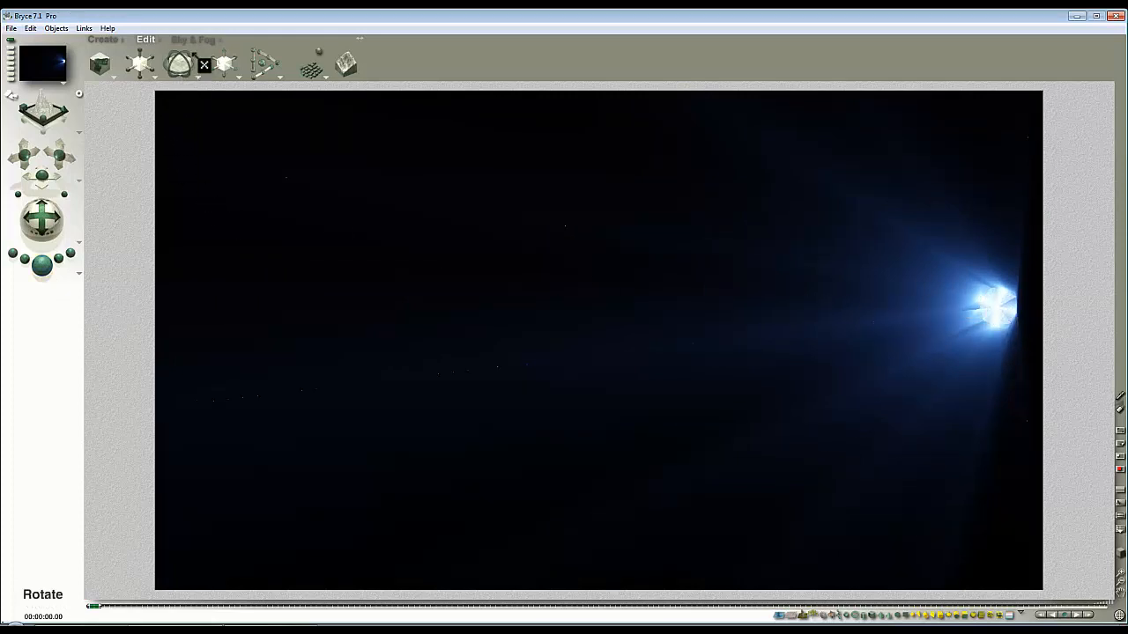
# In Sky Lab Atmosphere, enable Color Perspective with a raised red value and apply it
pyautogui.click(192, 39)
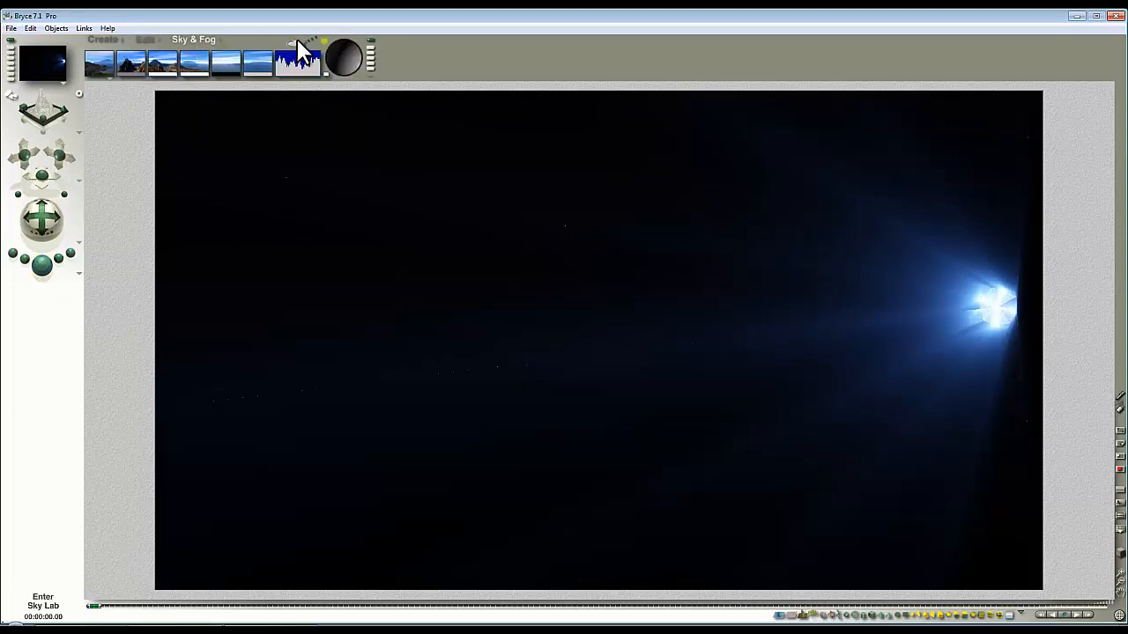
pyautogui.click(43, 601)
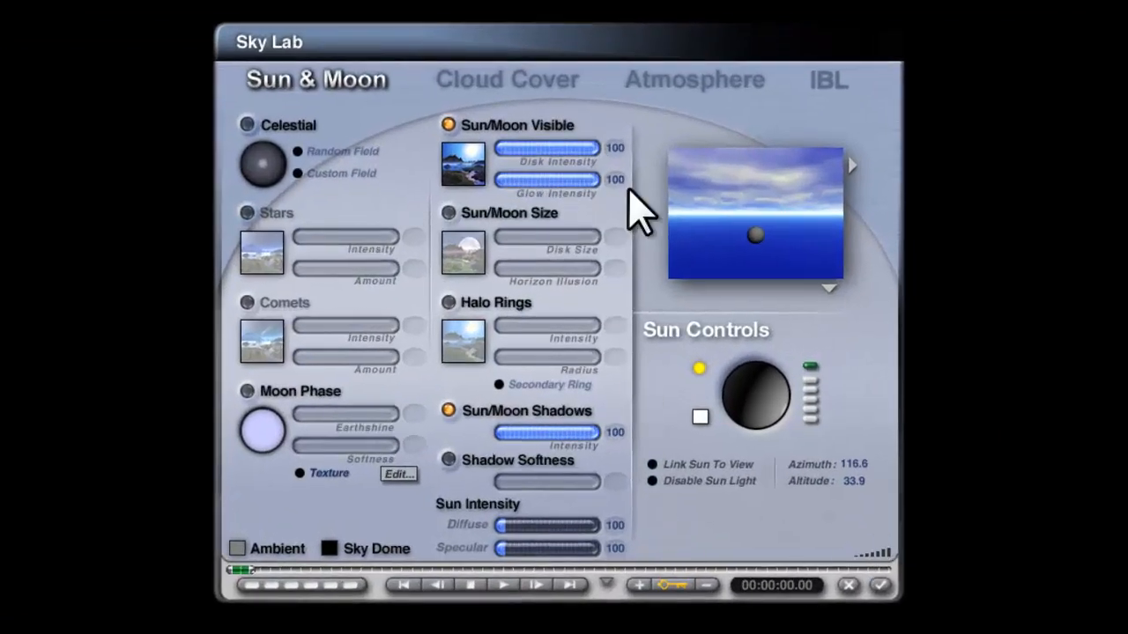
pyautogui.click(694, 80)
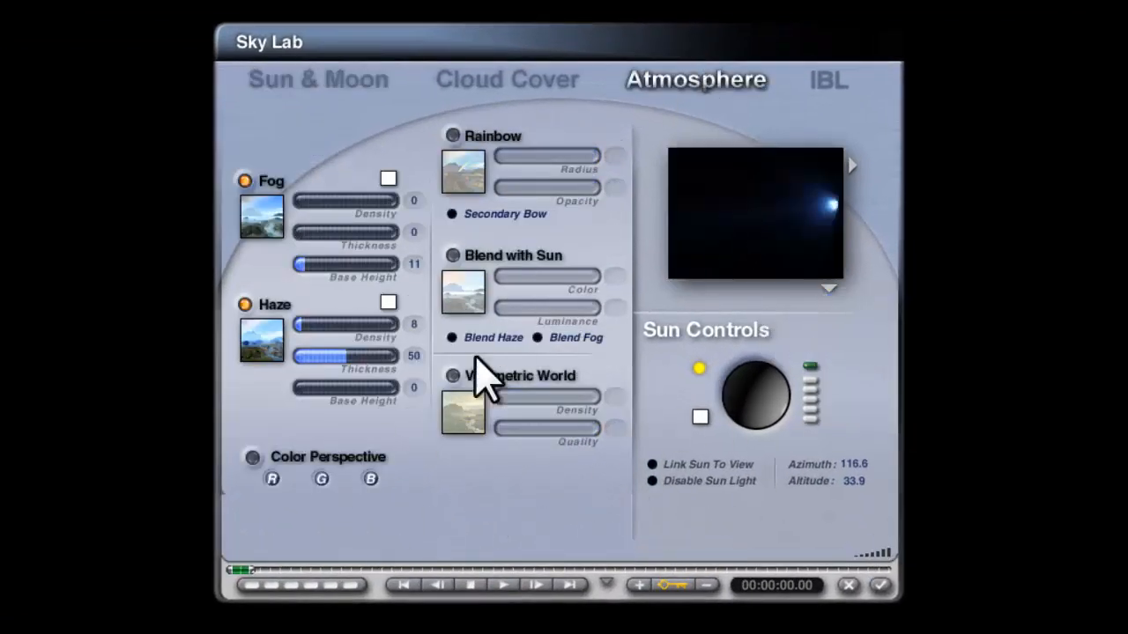
pyautogui.click(254, 459)
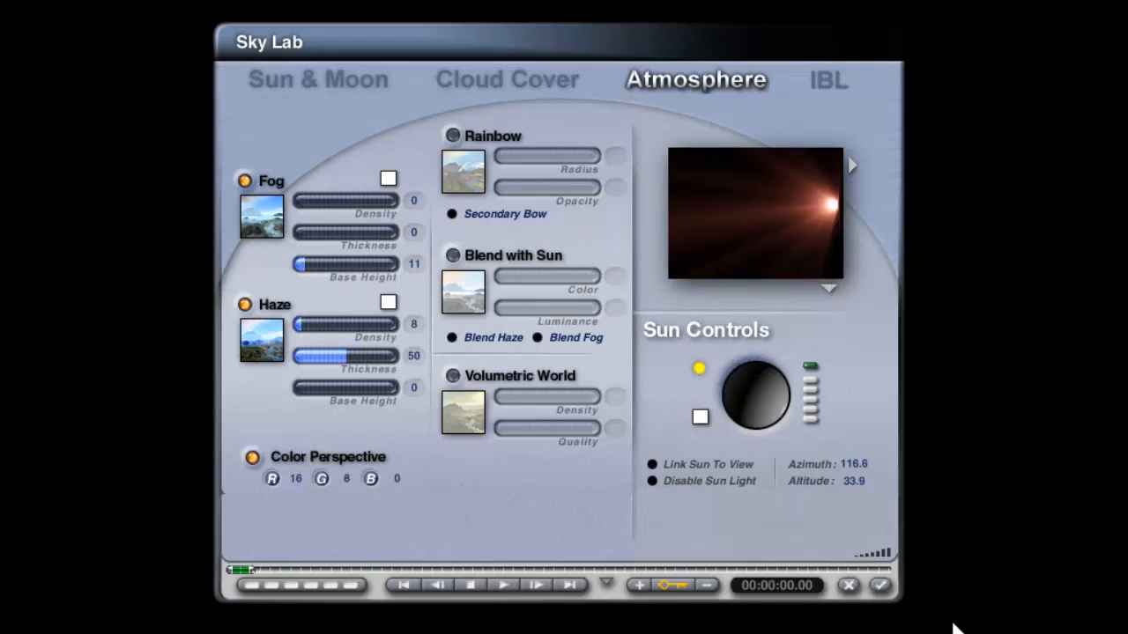
pyautogui.click(877, 585)
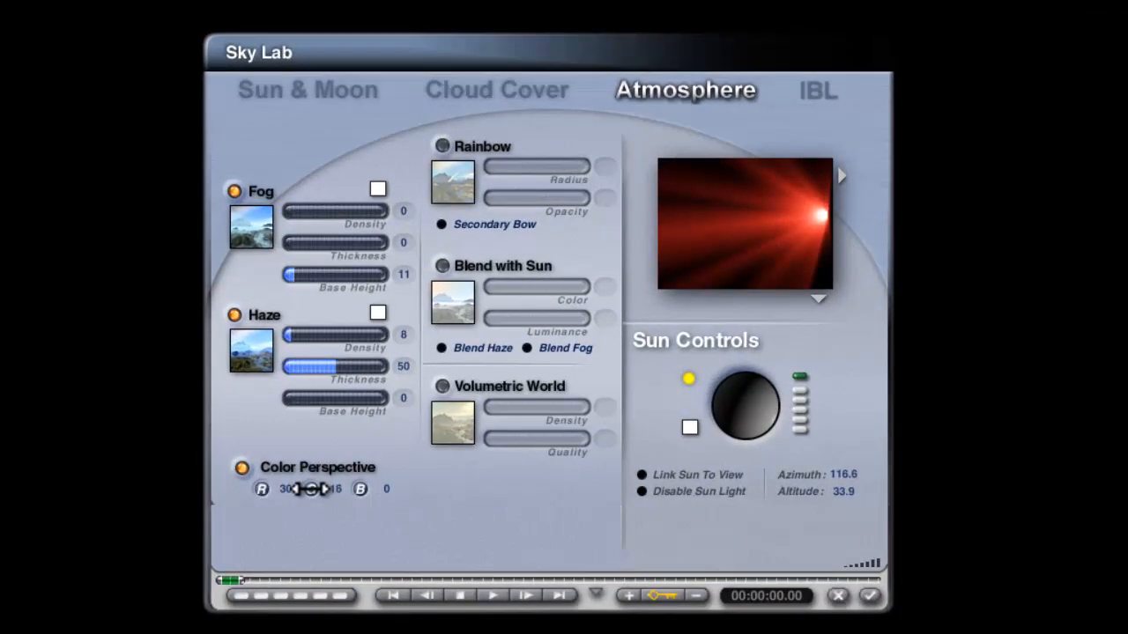
pyautogui.click(325, 490)
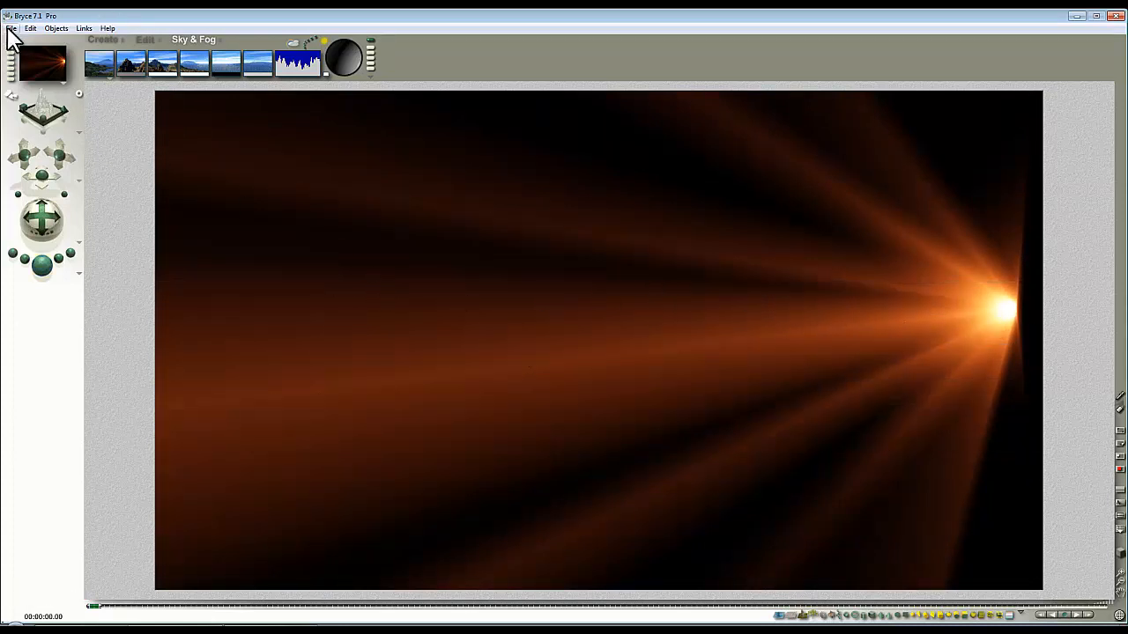
# Save the rendered image as 'Sunburst_effect1' via Save Image As
pyautogui.click(10, 28)
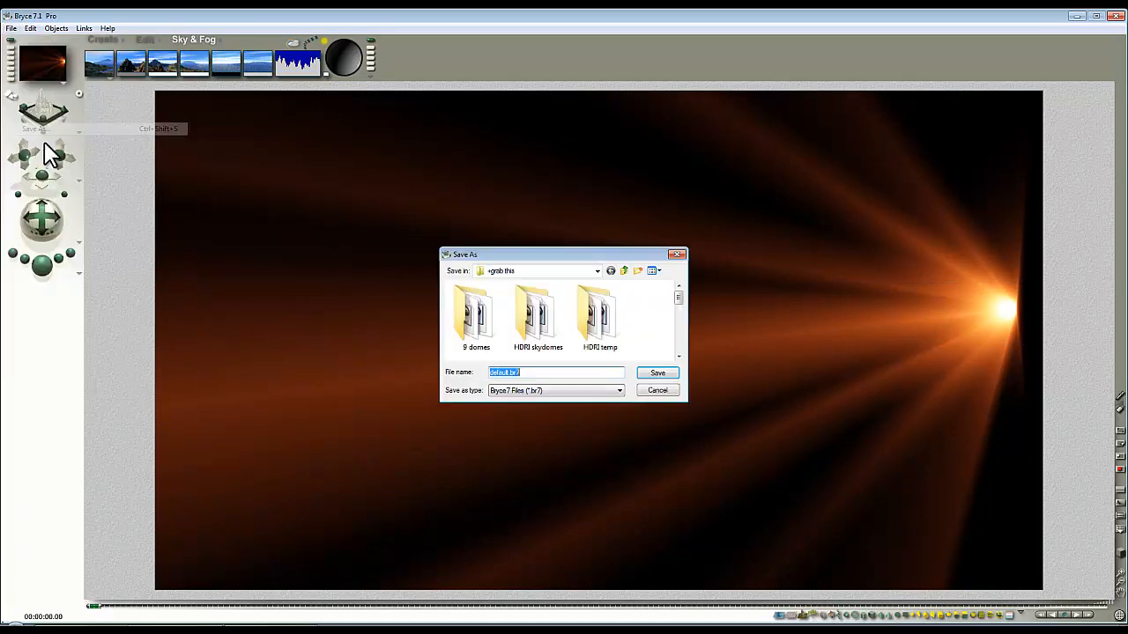
pyautogui.write('Sunburst_effect1')
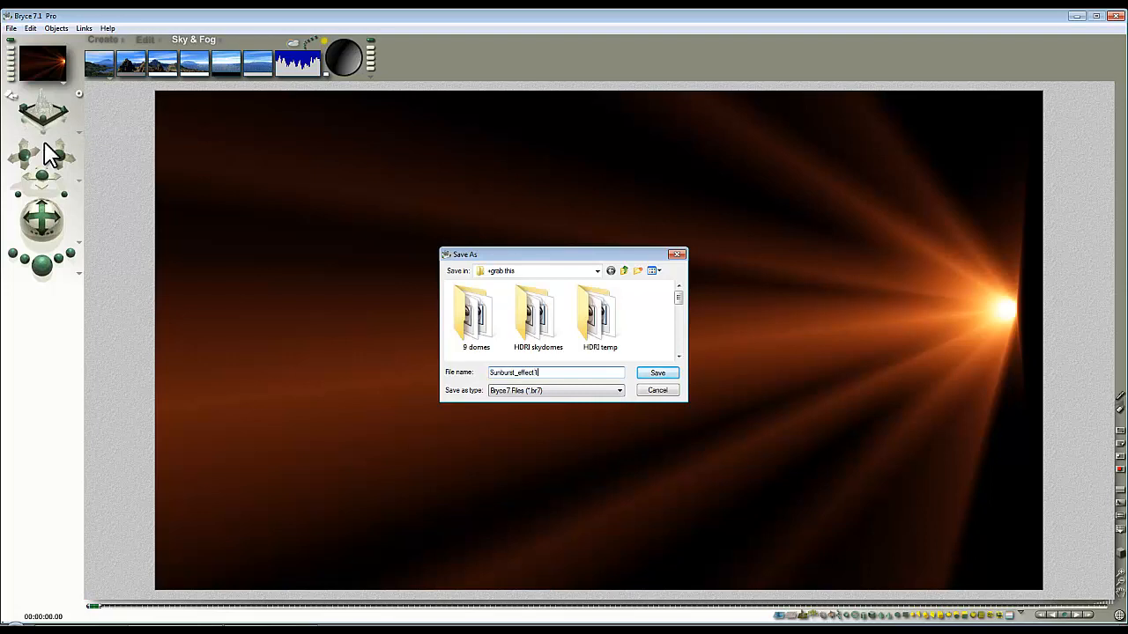
pyautogui.click(657, 373)
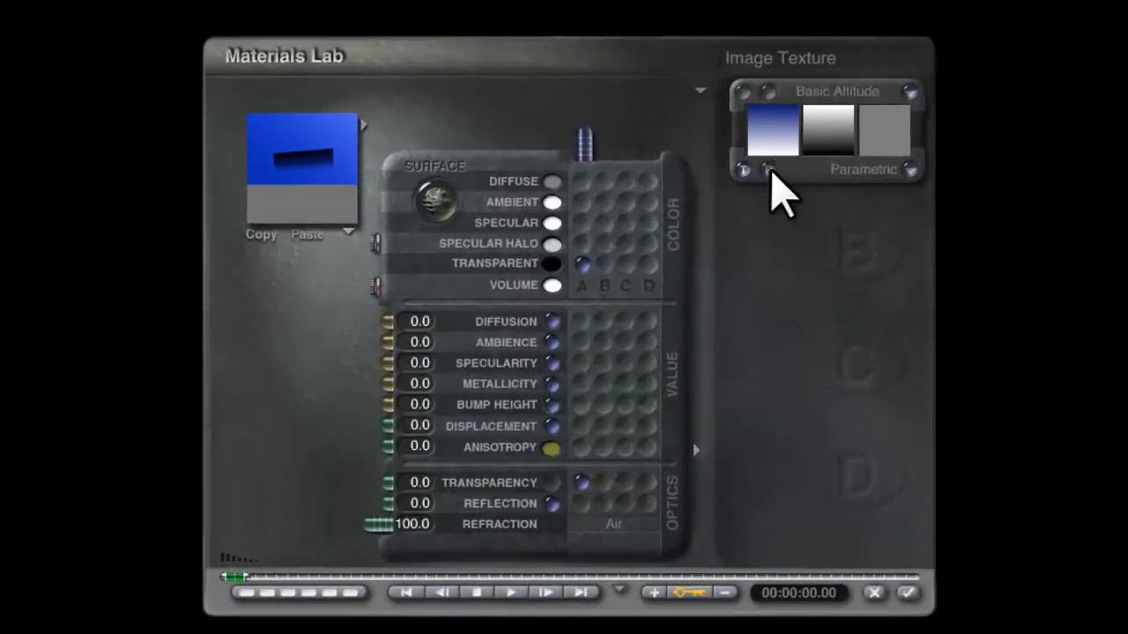
# Load Sunburst_effect1.bmp into Texture A and drive the ambient colour from the texture
pyautogui.click(769, 169)
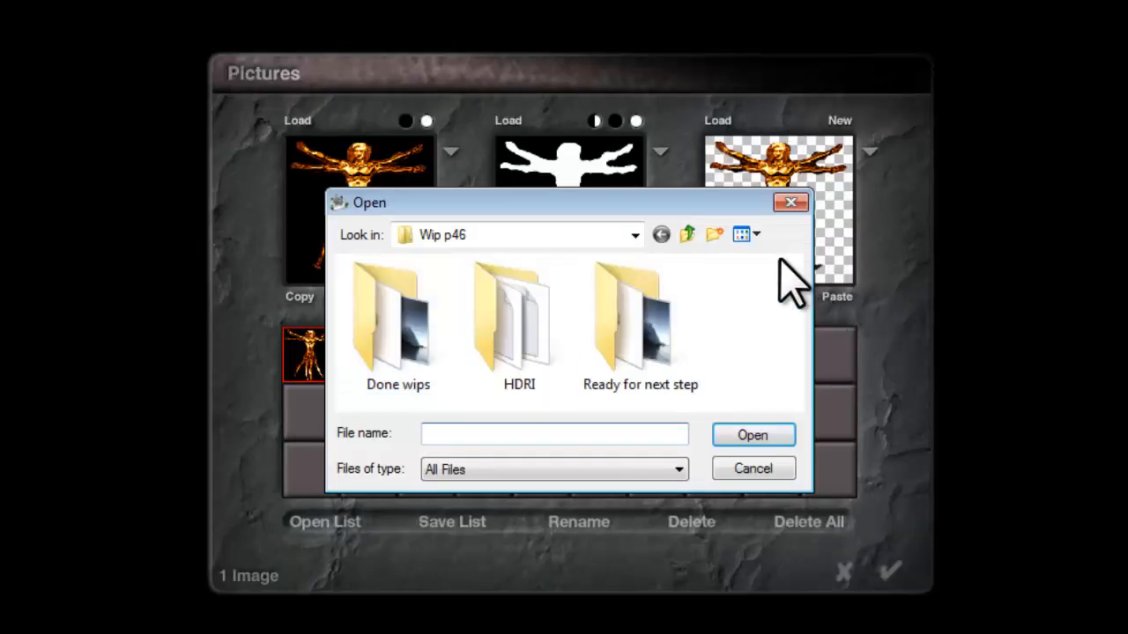
pyautogui.click(661, 234)
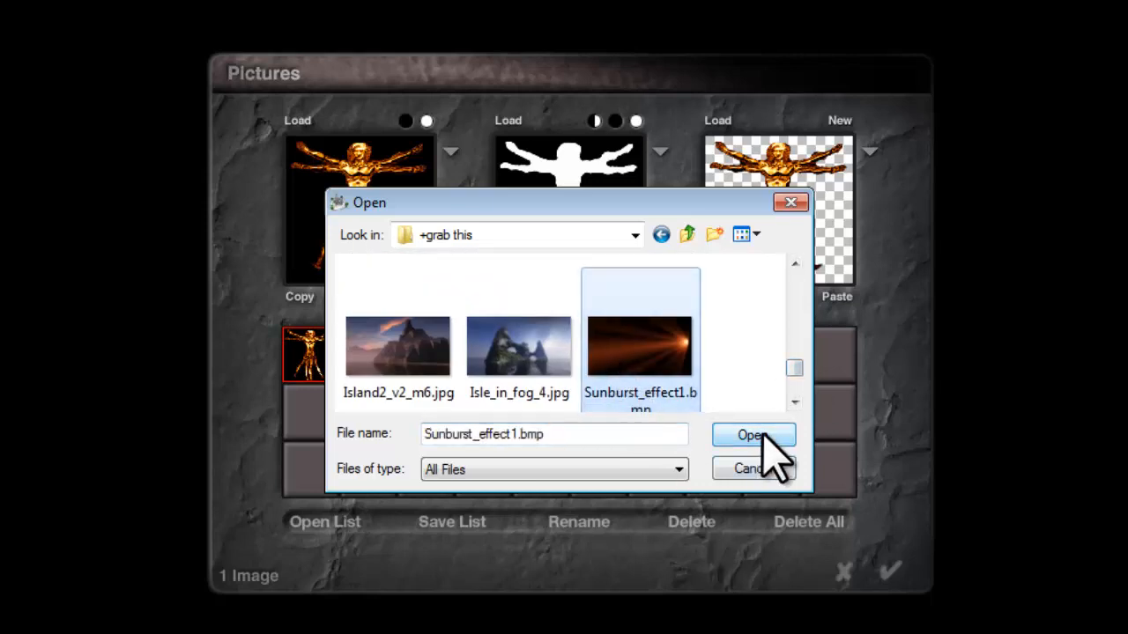
pyautogui.click(750, 434)
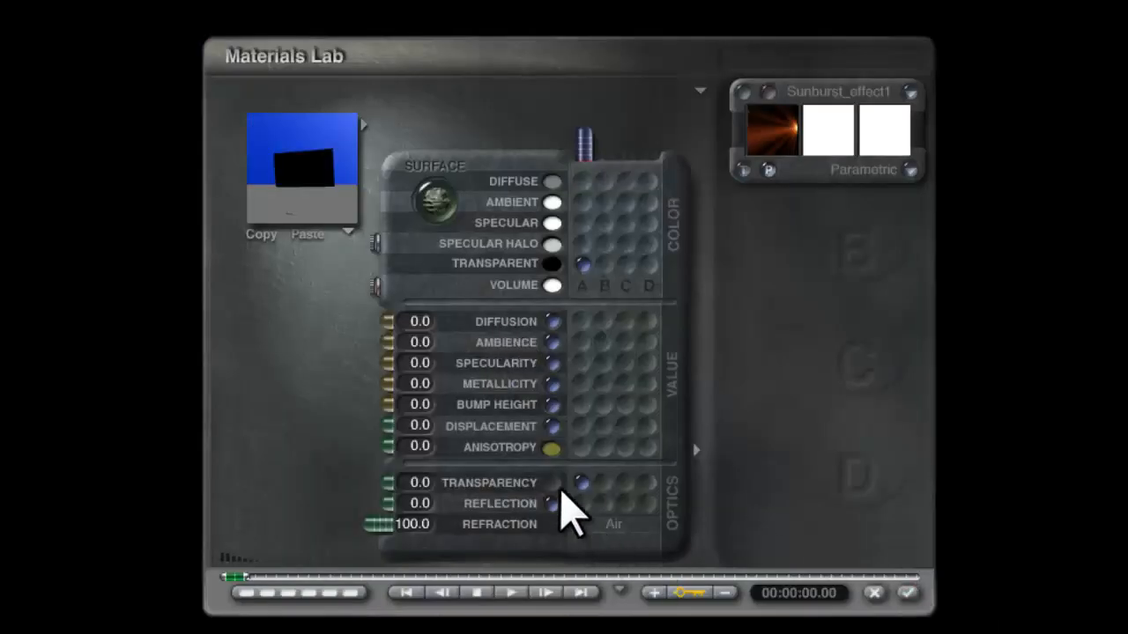
pyautogui.moveTo(564, 299)
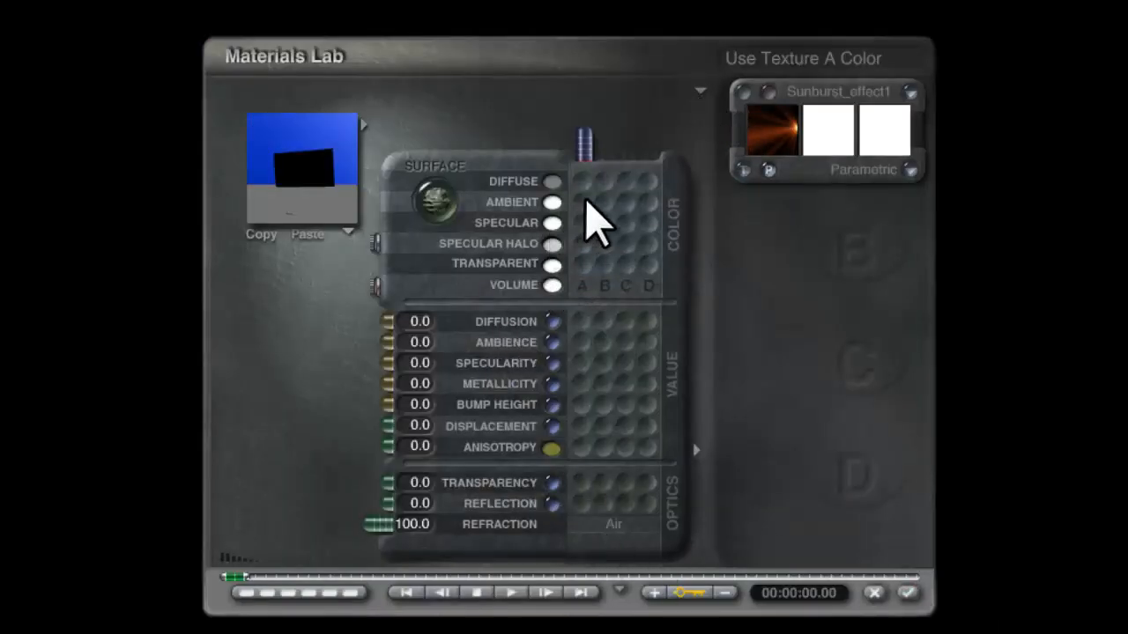
pyautogui.click(702, 91)
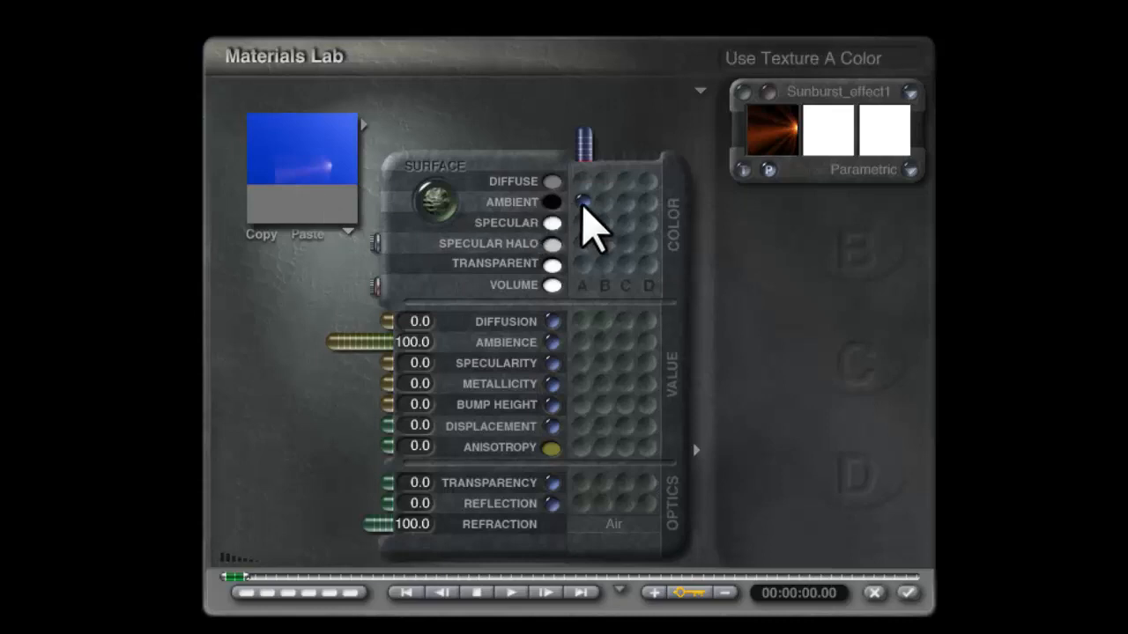
pyautogui.moveTo(331, 193)
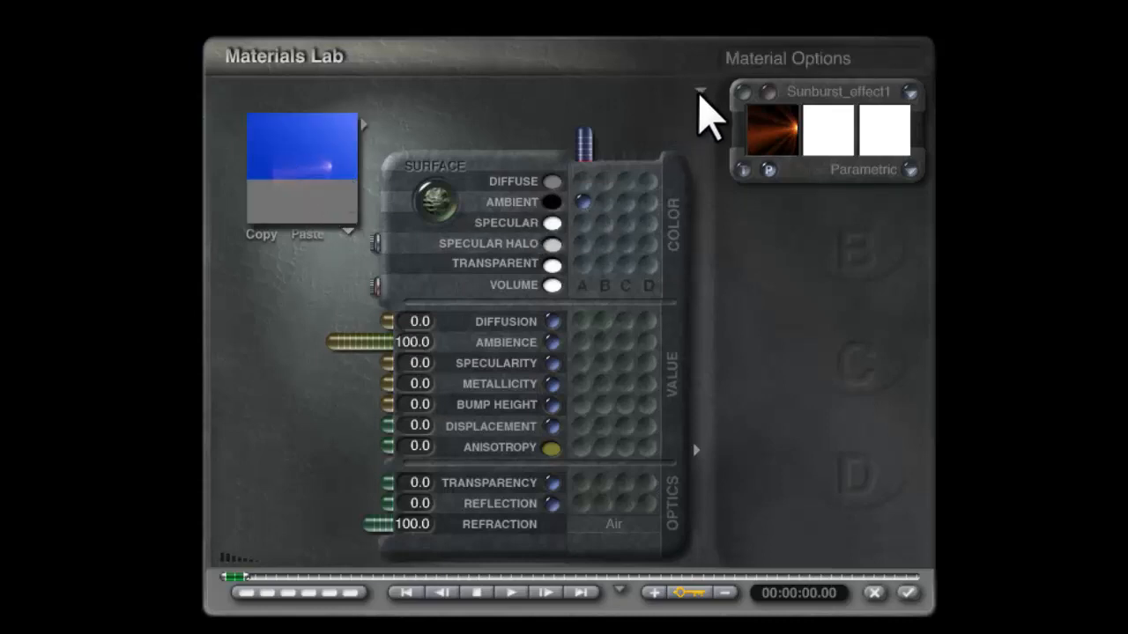
# Enable Additive blending in Material Options and apply the material
pyautogui.click(701, 91)
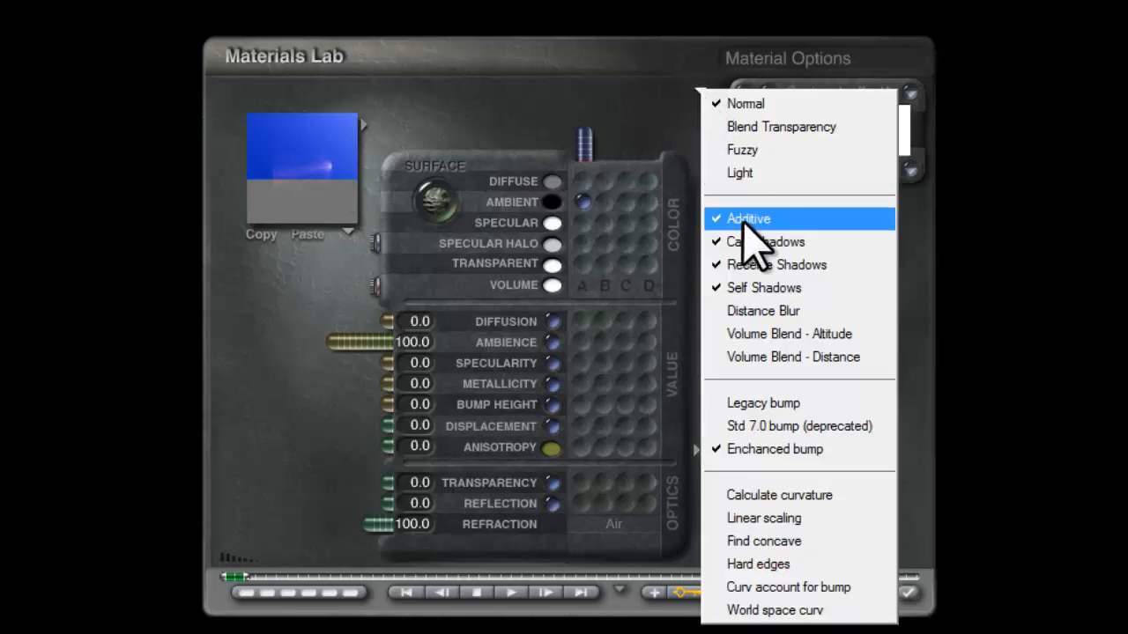
pyautogui.click(747, 219)
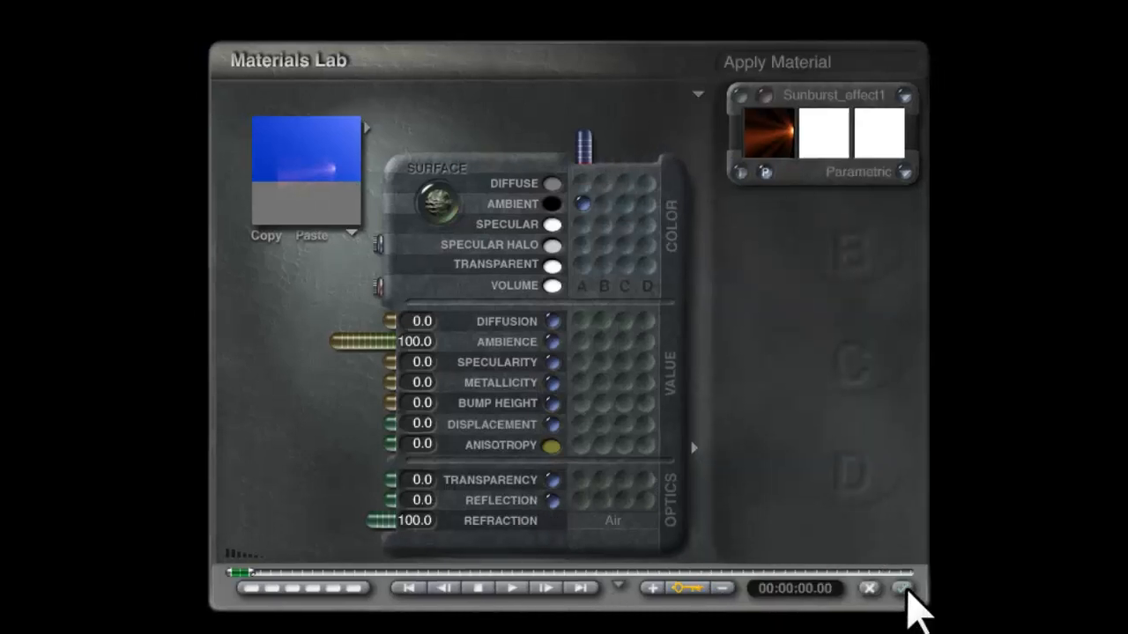
pyautogui.click(903, 588)
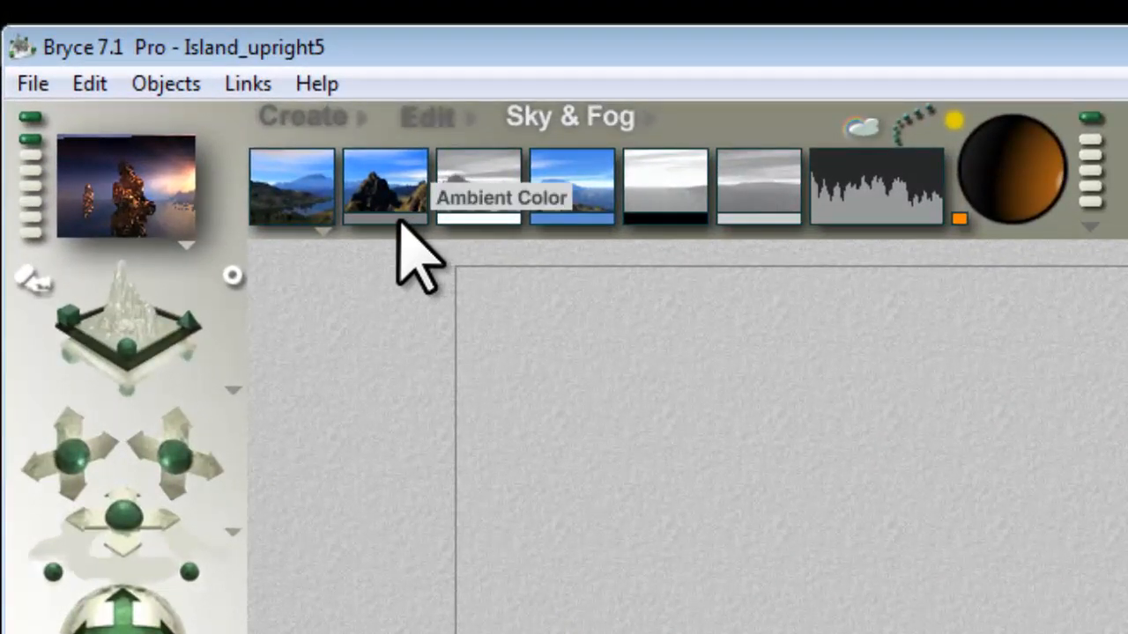
pyautogui.moveTo(419, 261)
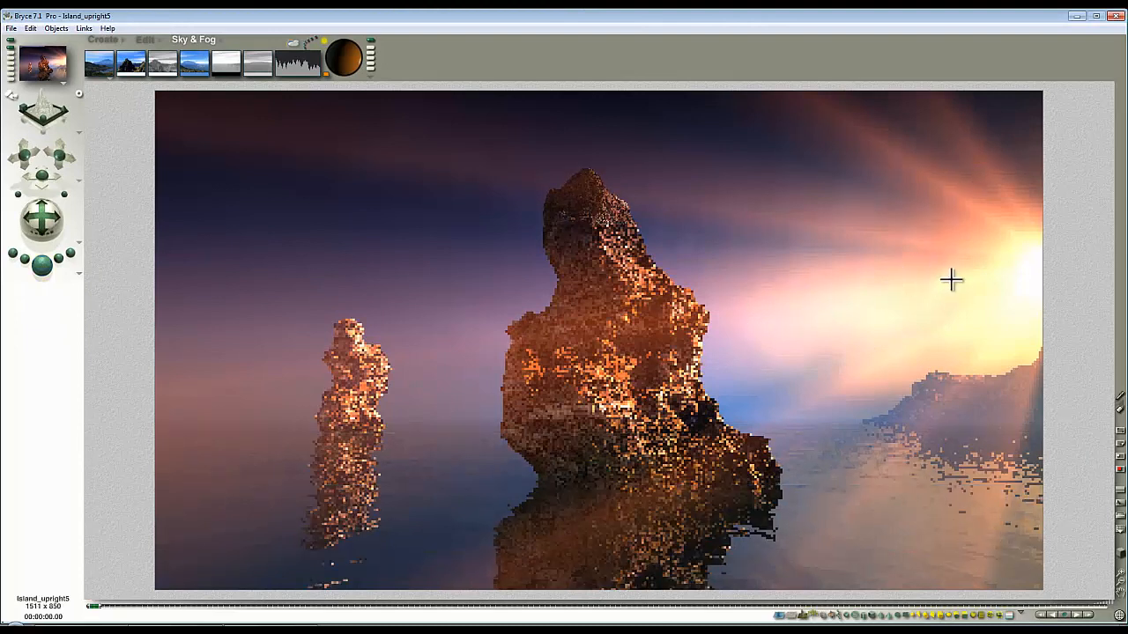
pyautogui.moveTo(1036, 251)
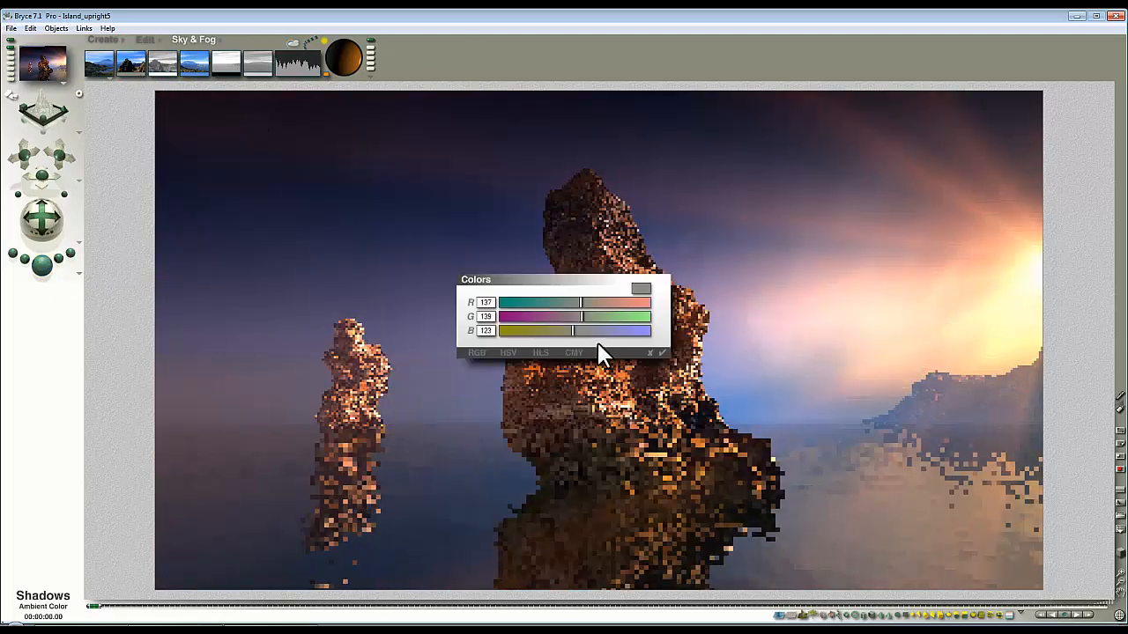
# Confirm the adjusted ambient shadow colour in the Colors picker
pyautogui.click(539, 352)
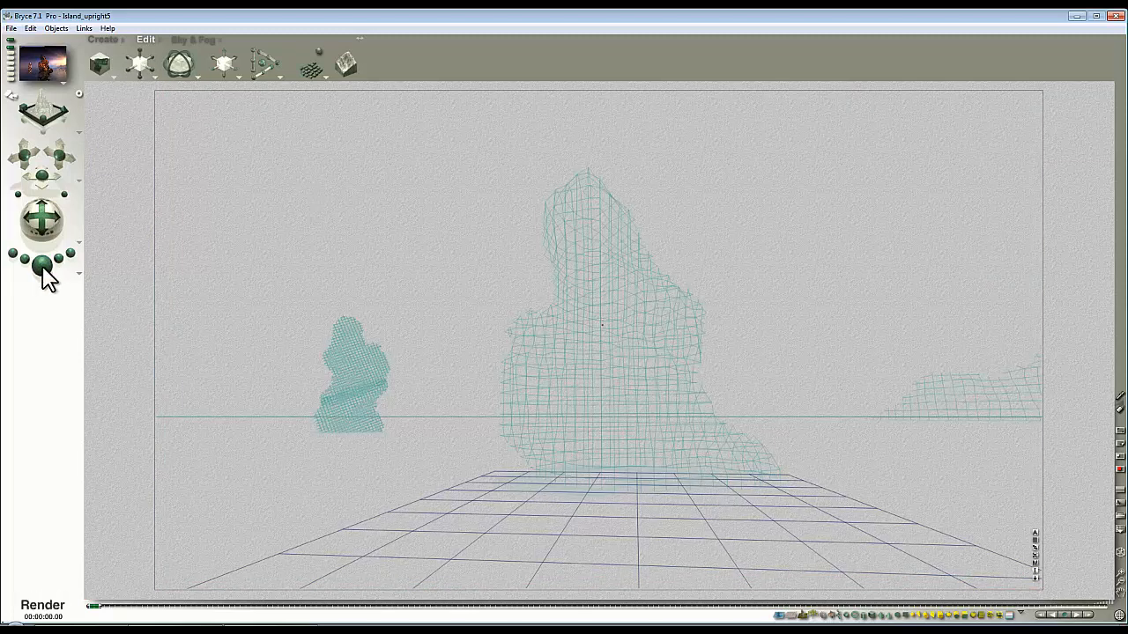
# Render the Island_upright5 scene with its rock spires and glowing sky
pyautogui.click(42, 607)
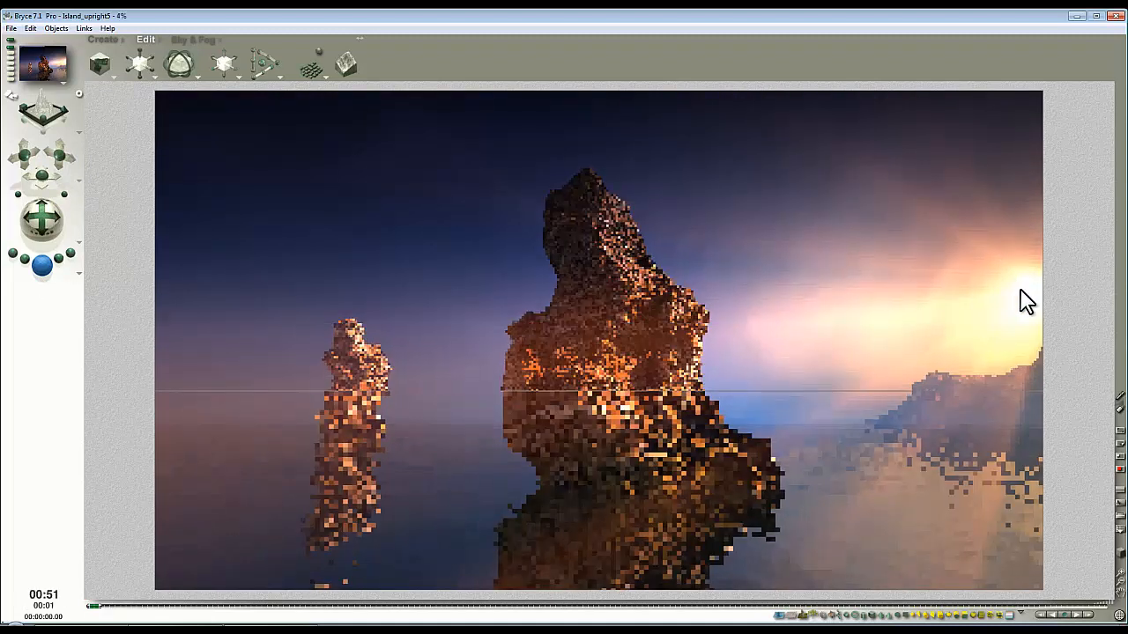
pyautogui.moveTo(850, 304)
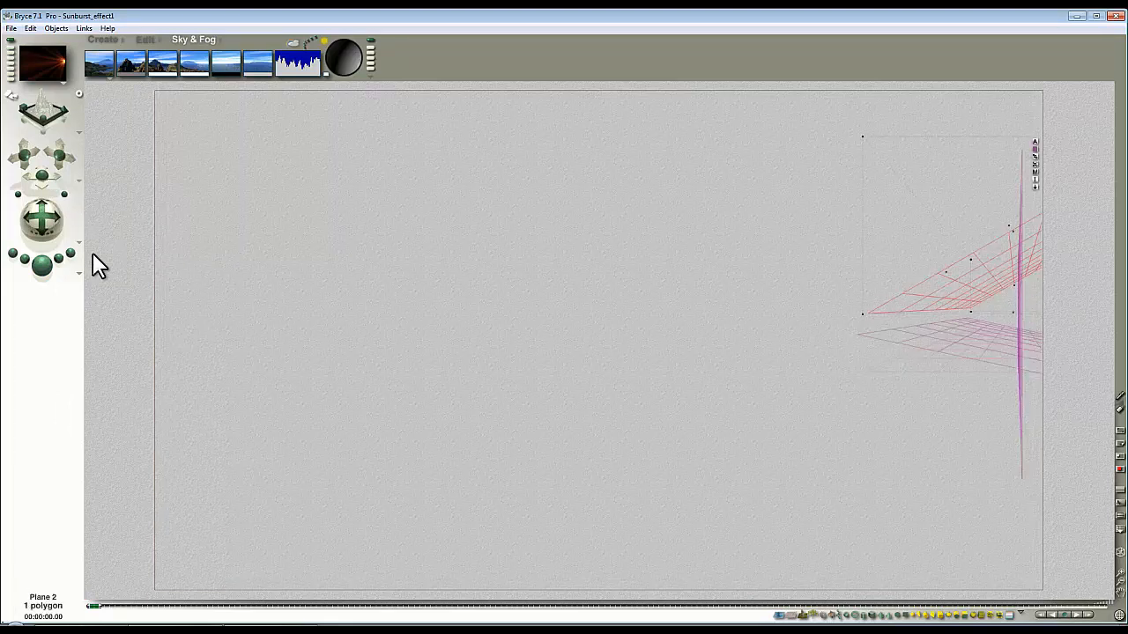
pyautogui.moveTo(1007, 353)
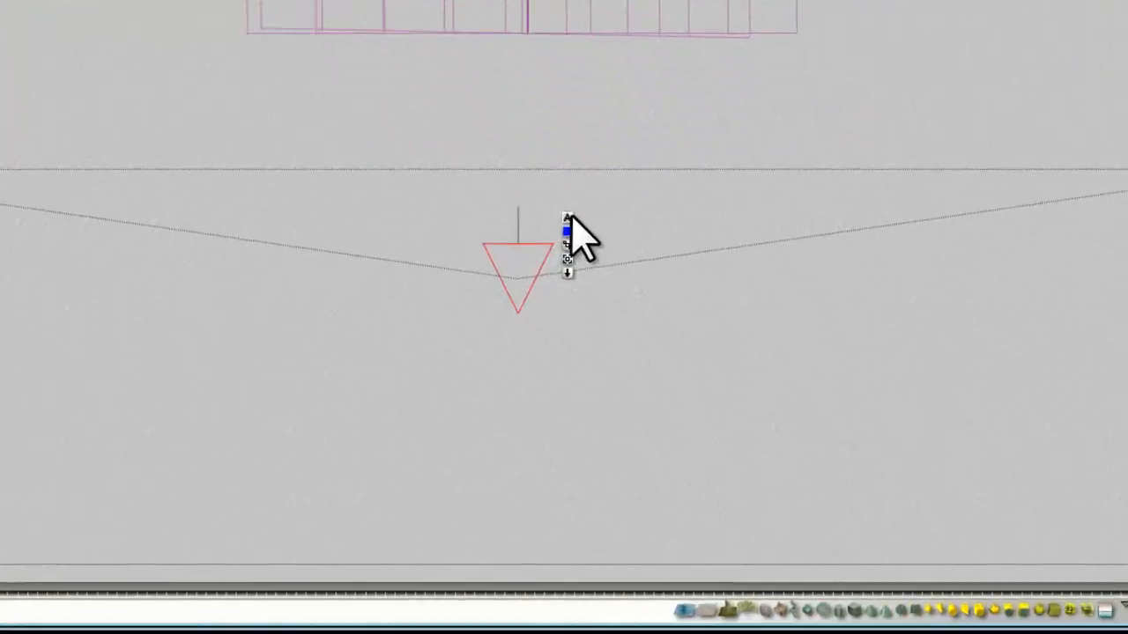
# Set the camera to FOV 180, Pan H 740, Pan V -42, Scale 44.444% and confirm
pyautogui.doubleClick(518, 264)
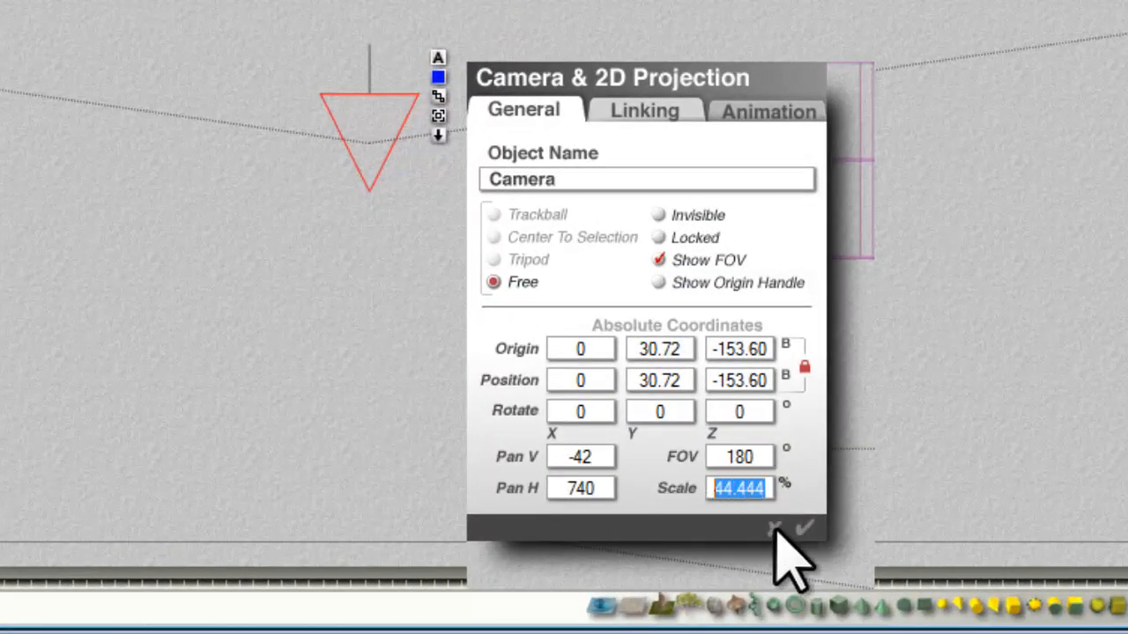
pyautogui.click(804, 527)
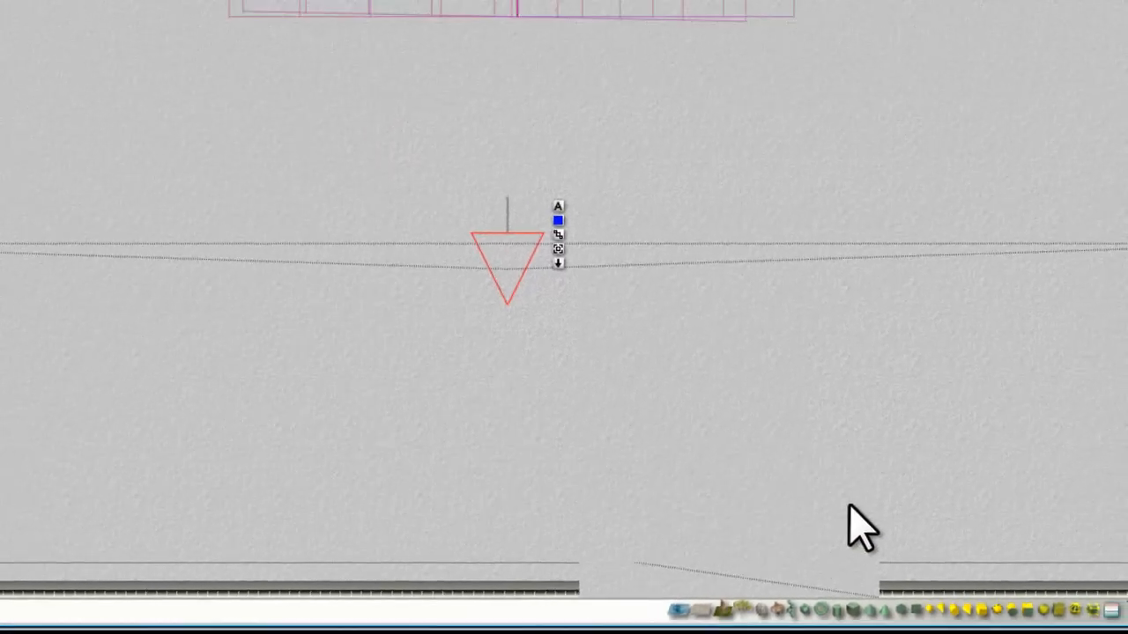